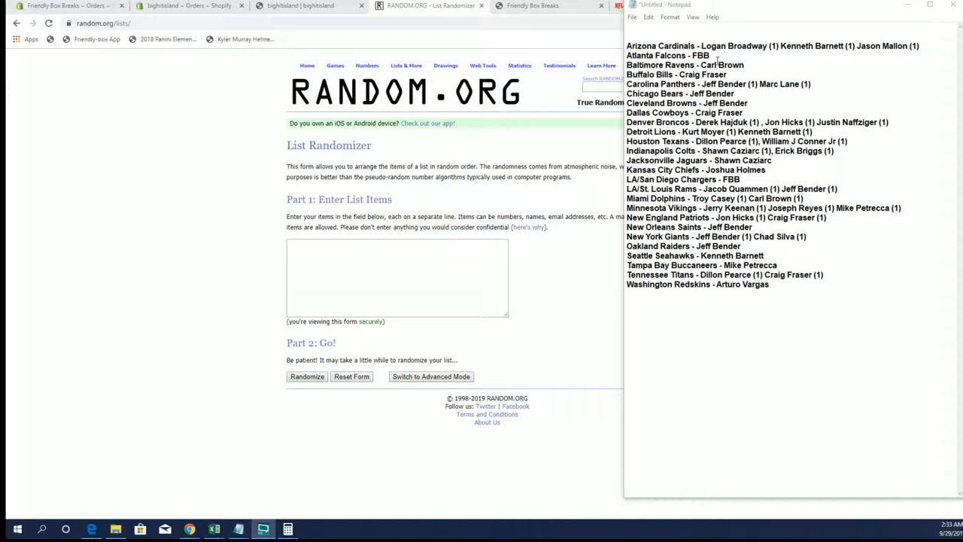
{"action": "left_click_drag", "start_coordinate": [700, 46], "coordinate": [920, 46]}
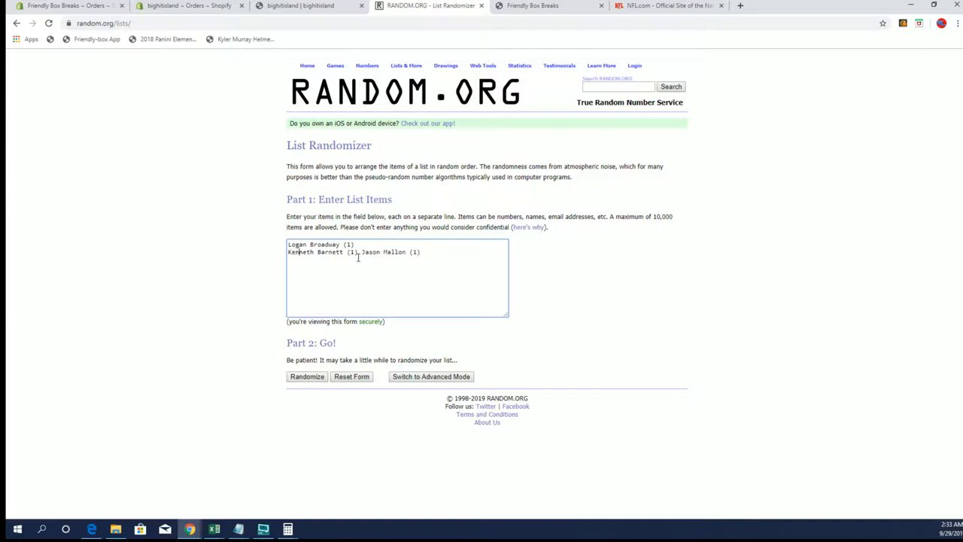
{"action": "key", "text": "Enter"}
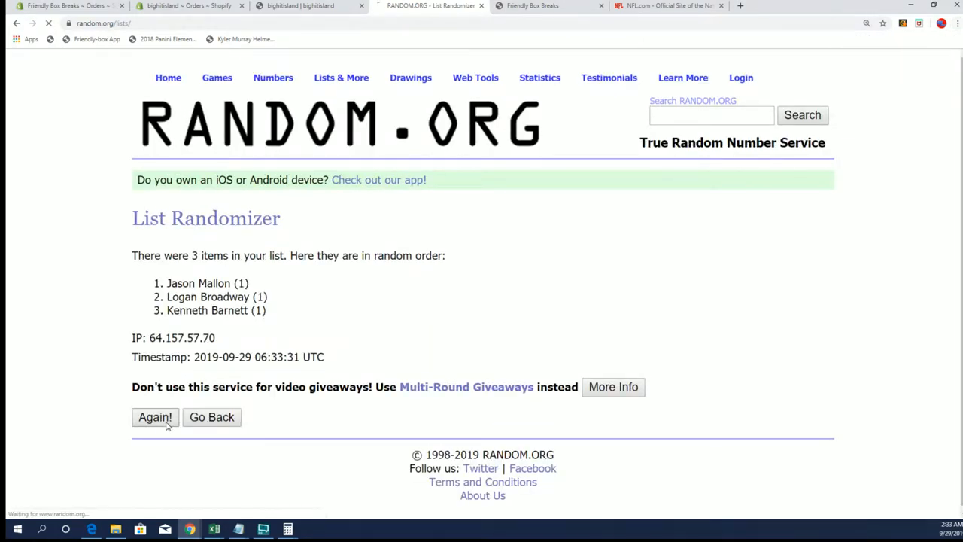
{"action": "left_click", "coordinate": [155, 417]}
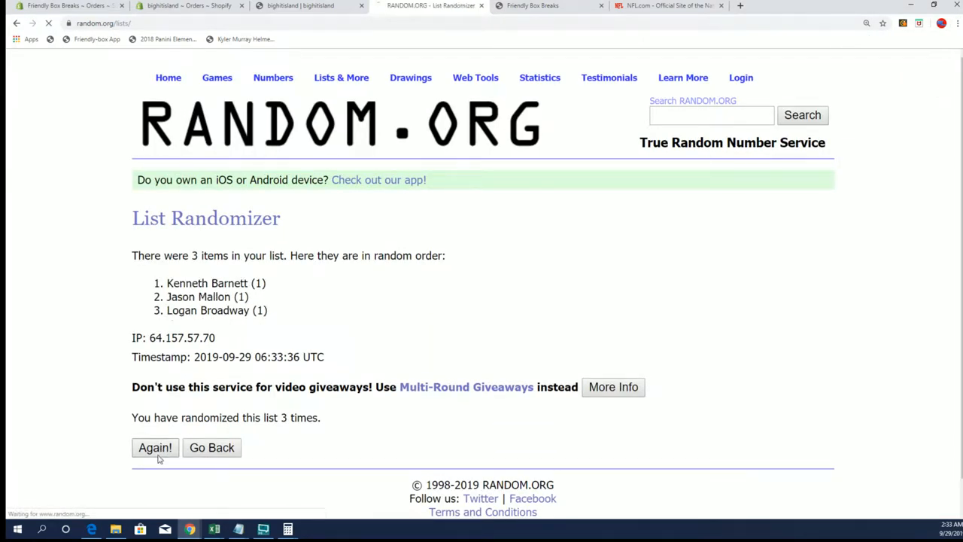
{"action": "left_click", "coordinate": [155, 448]}
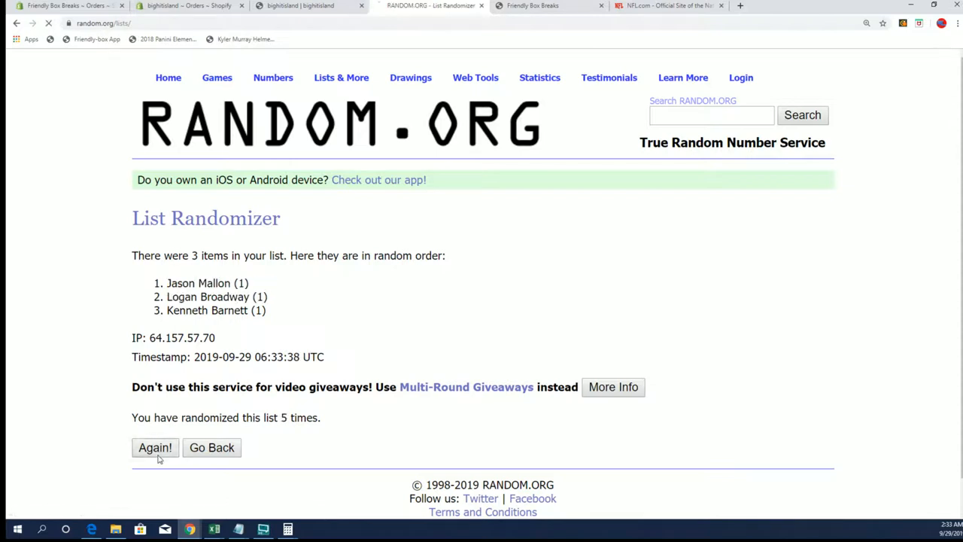
{"action": "left_click", "coordinate": [155, 448]}
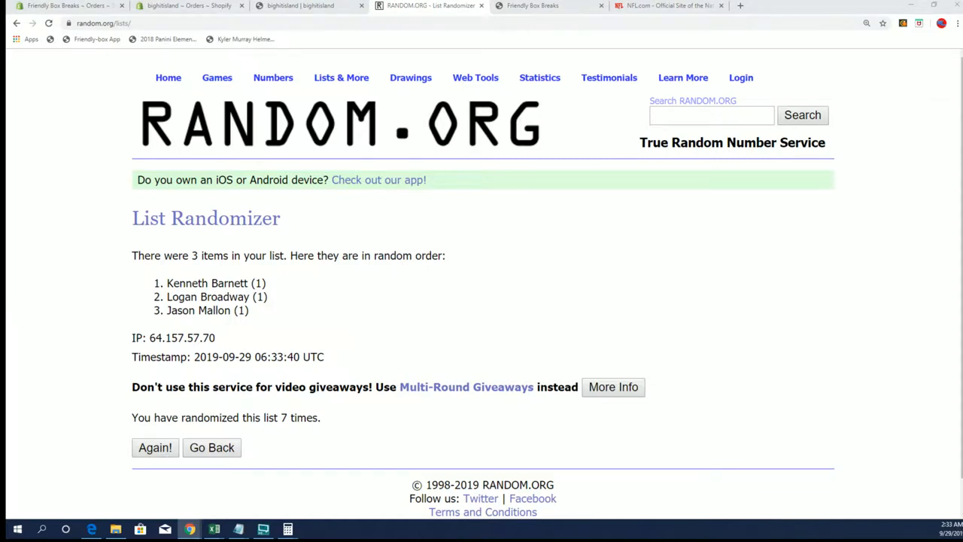
{"action": "left_click", "coordinate": [237, 526]}
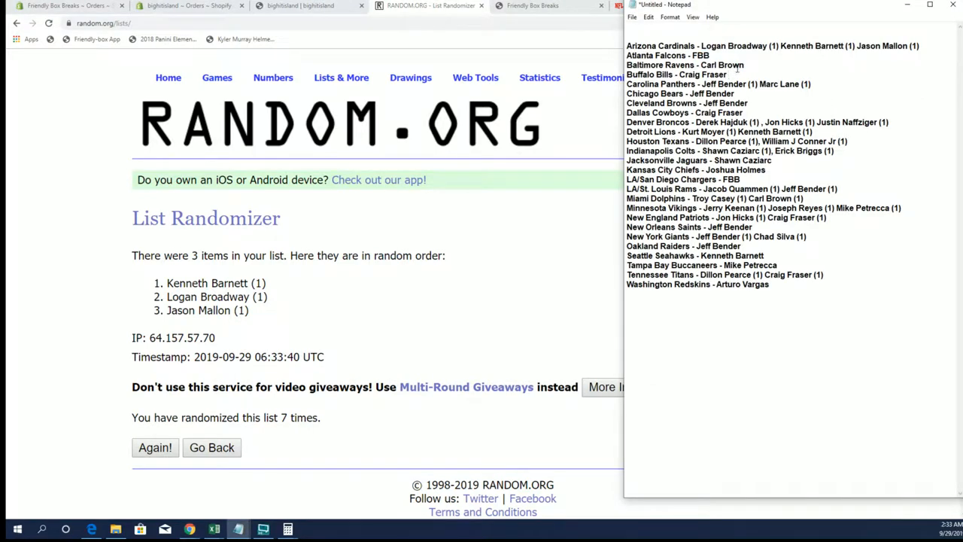
{"action": "double_click", "coordinate": [733, 45]}
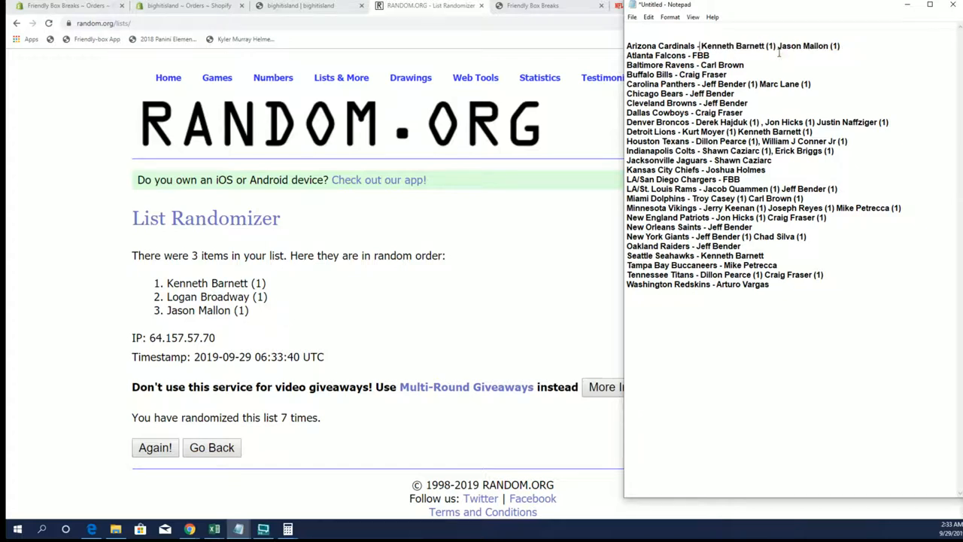
{"action": "left_click_drag", "start_coordinate": [778, 46], "coordinate": [813, 45]}
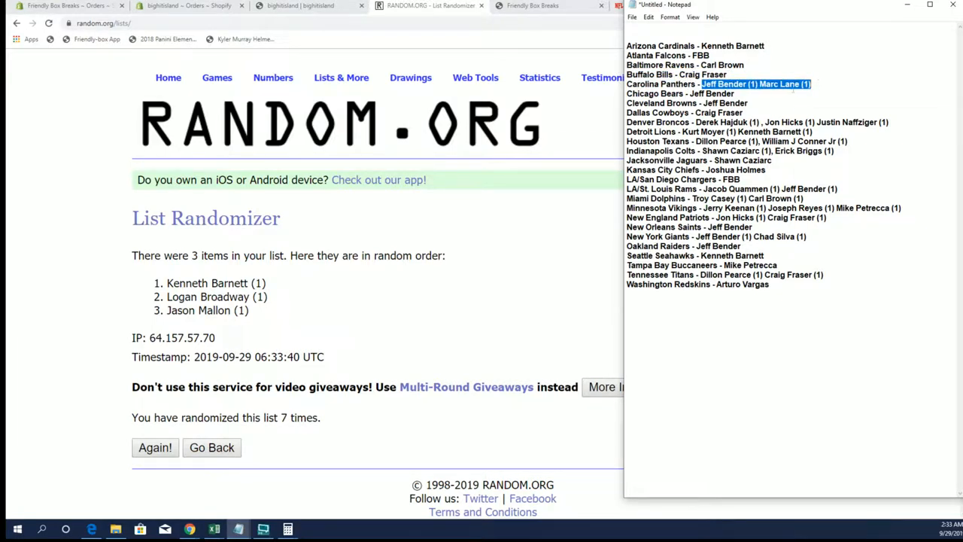
{"action": "left_click", "coordinate": [341, 78]}
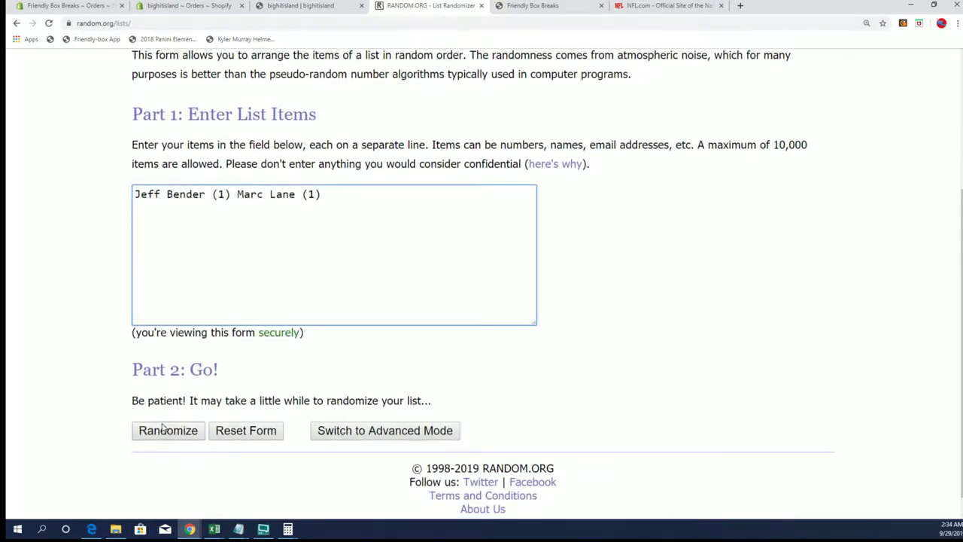
{"action": "left_click", "coordinate": [168, 430]}
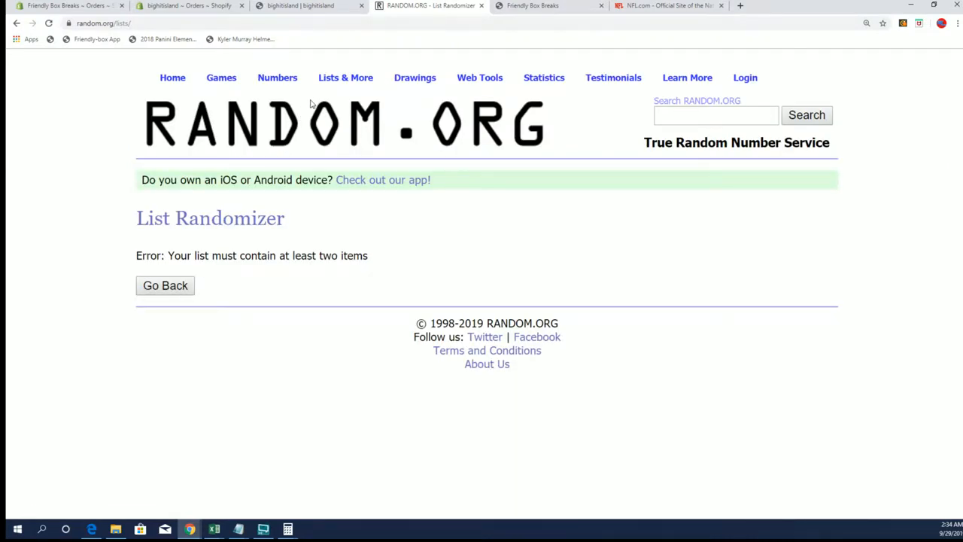
{"action": "left_click", "coordinate": [165, 285]}
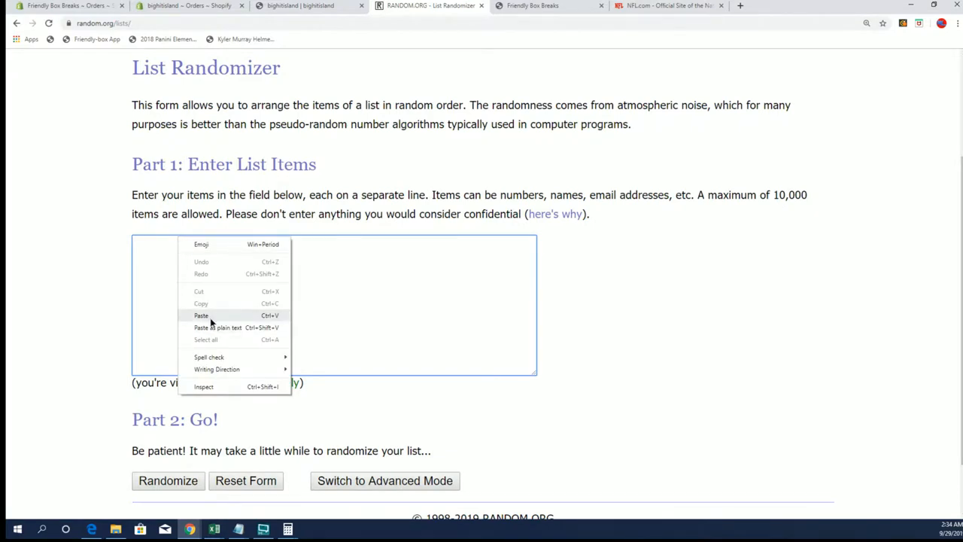
{"action": "left_click", "coordinate": [201, 316]}
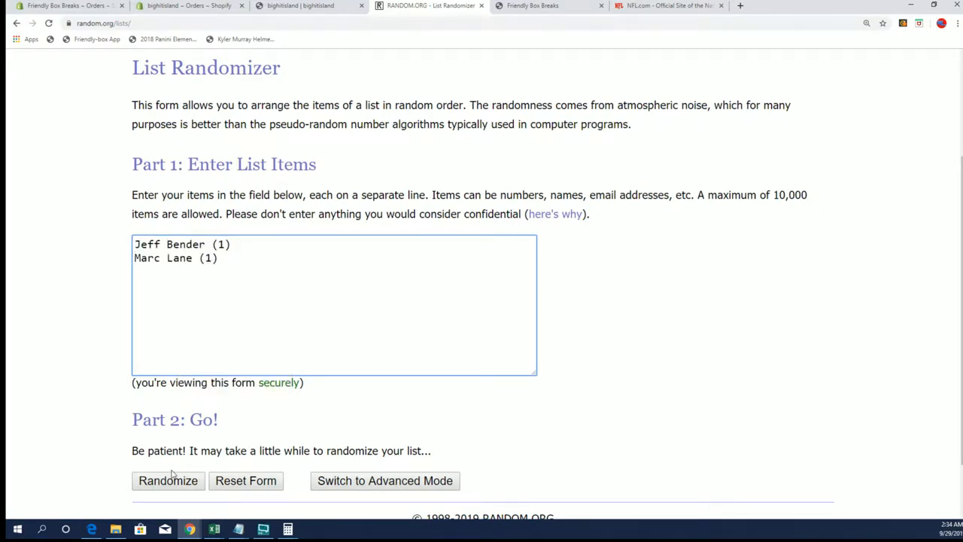
{"action": "left_click", "coordinate": [168, 481]}
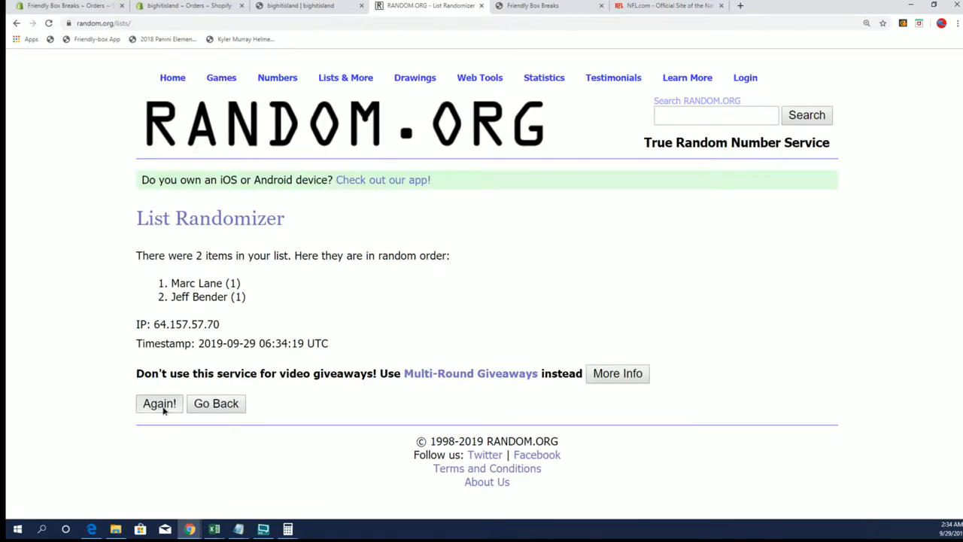
{"action": "left_click", "coordinate": [159, 403]}
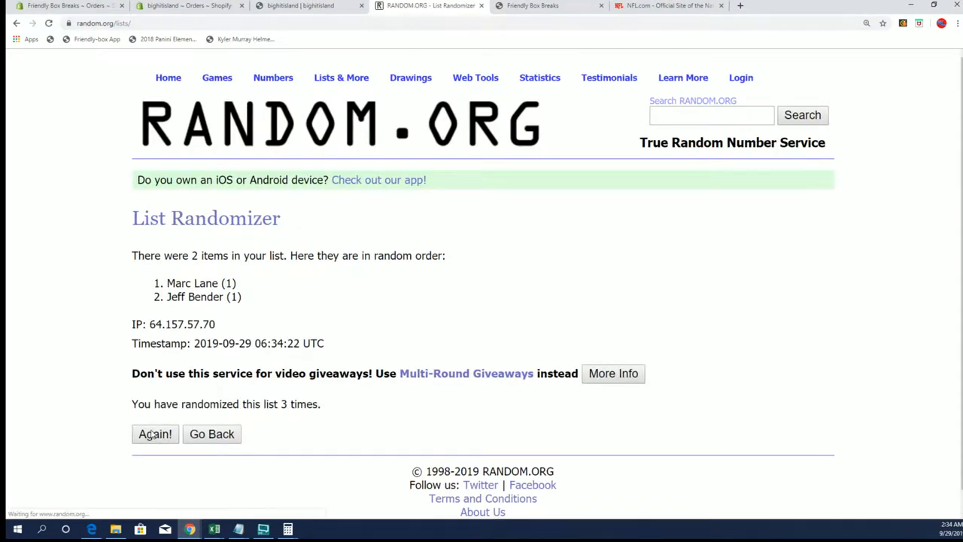
{"action": "left_click", "coordinate": [155, 434]}
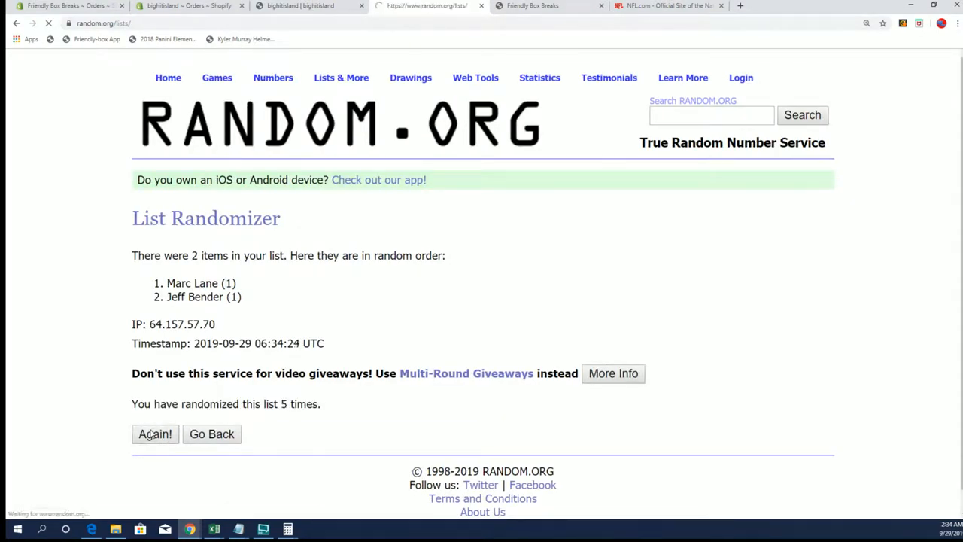
{"action": "left_click", "coordinate": [155, 434]}
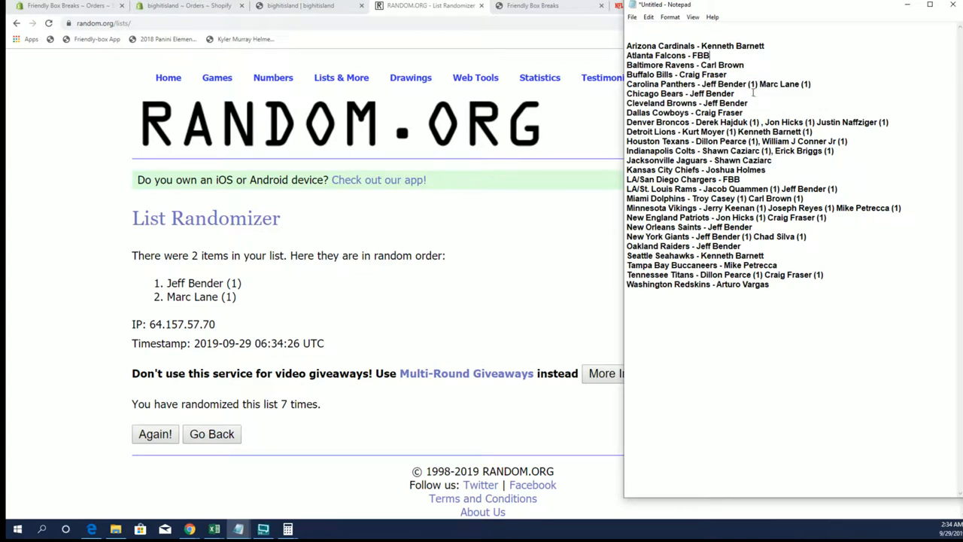
{"action": "left_click_drag", "start_coordinate": [748, 83], "coordinate": [811, 84]}
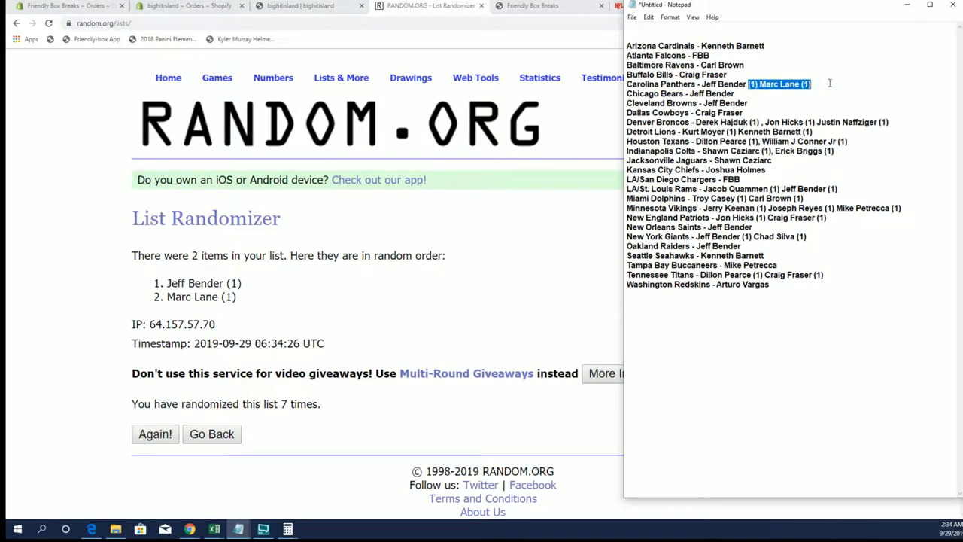
{"action": "left_click", "coordinate": [760, 99]}
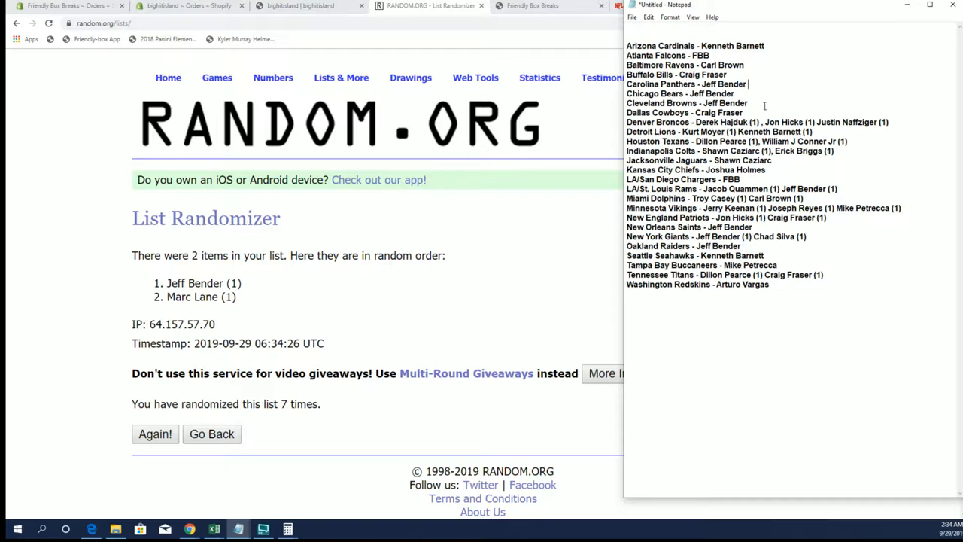
{"action": "mouse_move", "coordinate": [354, 92]}
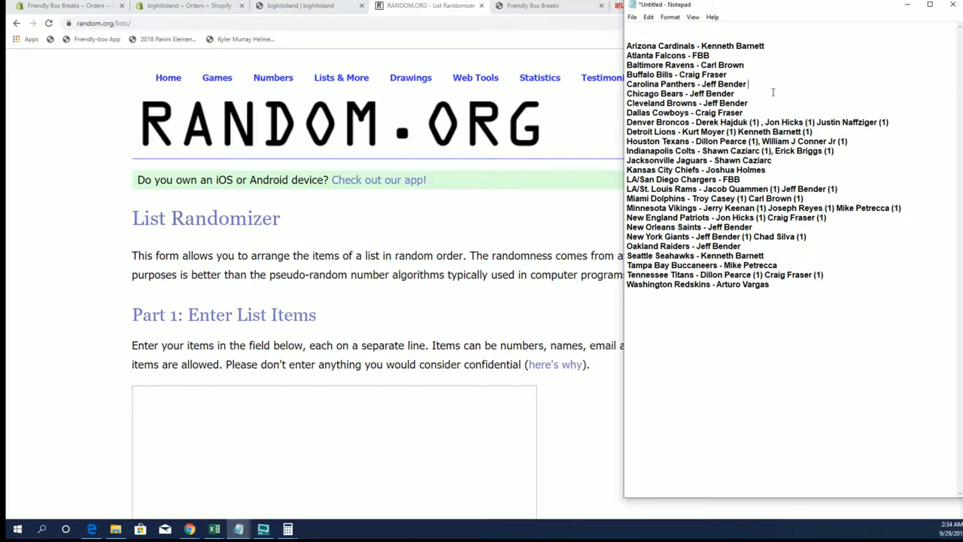
{"action": "left_click_drag", "start_coordinate": [695, 122], "coordinate": [889, 121]}
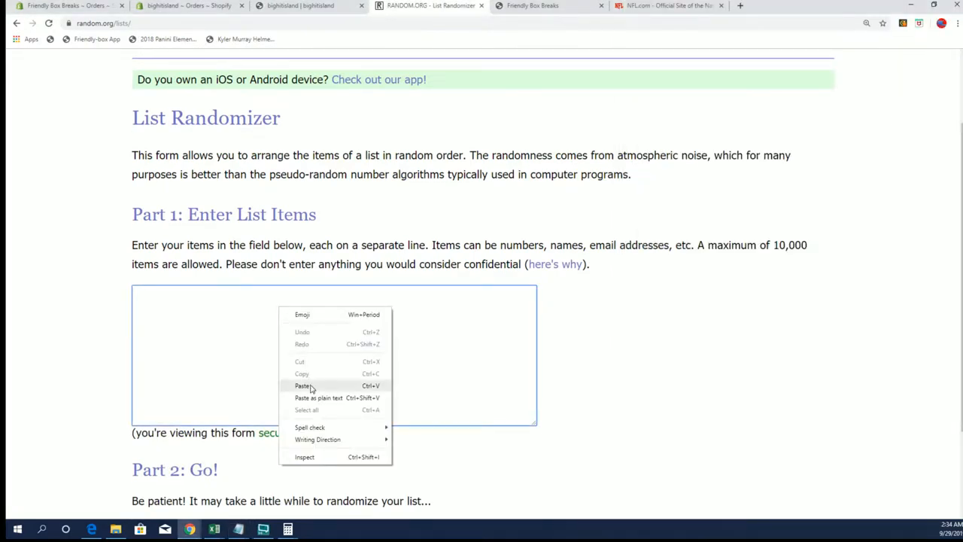
{"action": "left_click", "coordinate": [302, 386]}
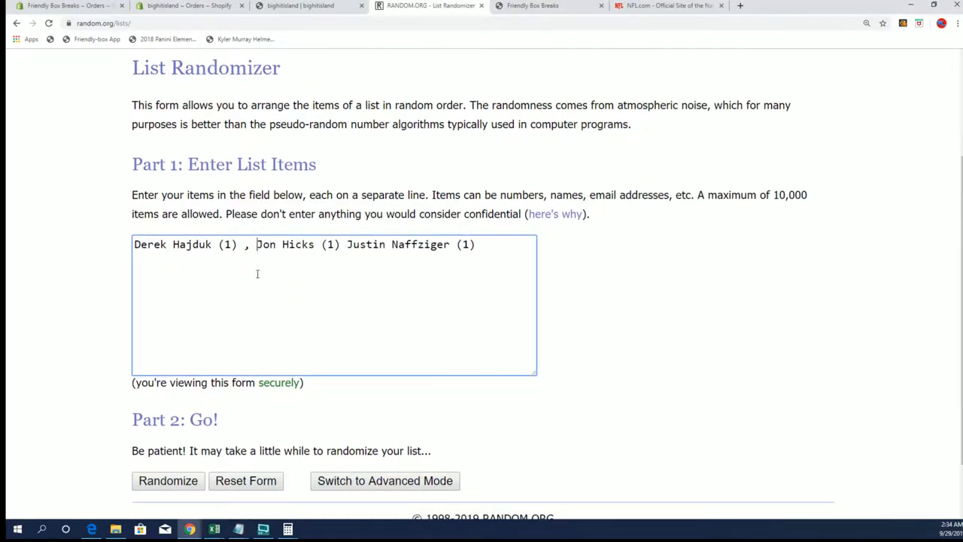
{"action": "key", "text": "Enter"}
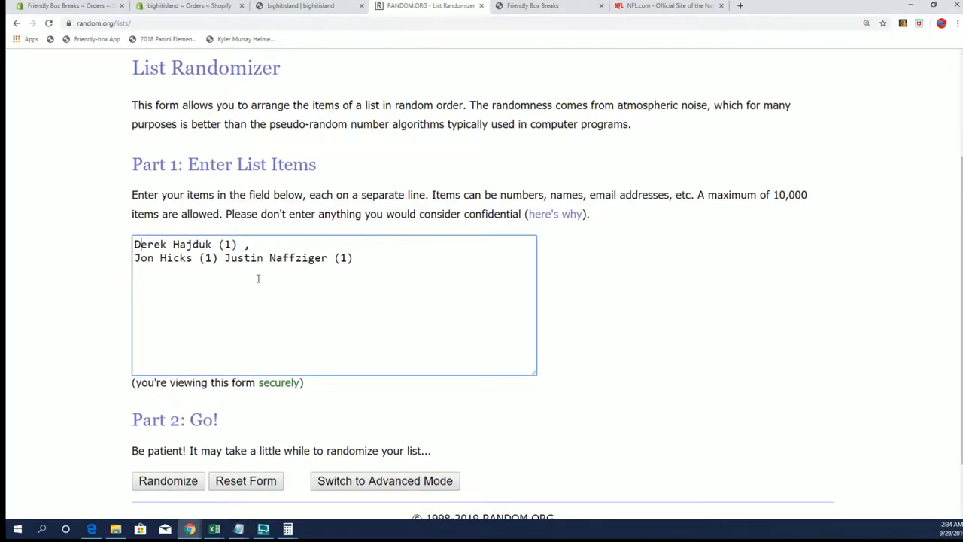
{"action": "key", "text": "Backspace"}
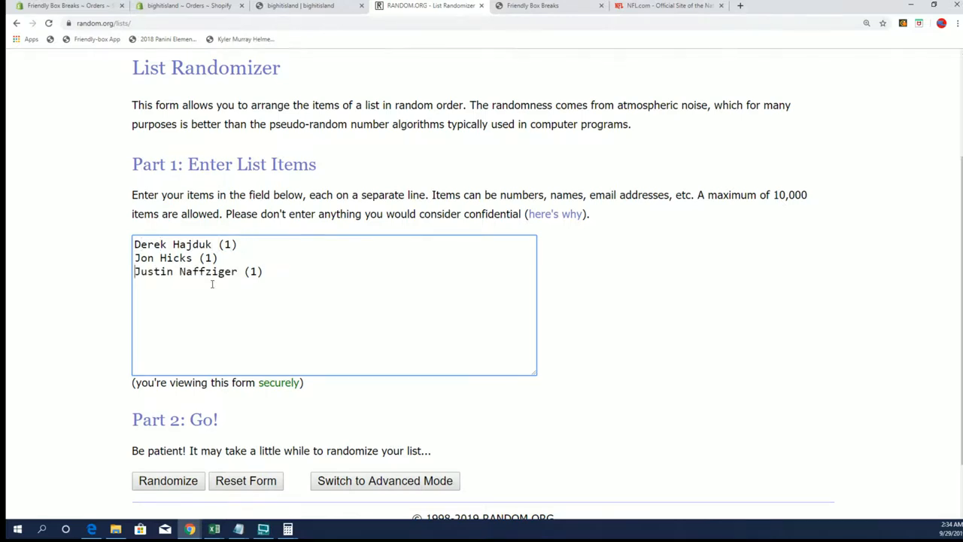
{"action": "left_click", "coordinate": [167, 480]}
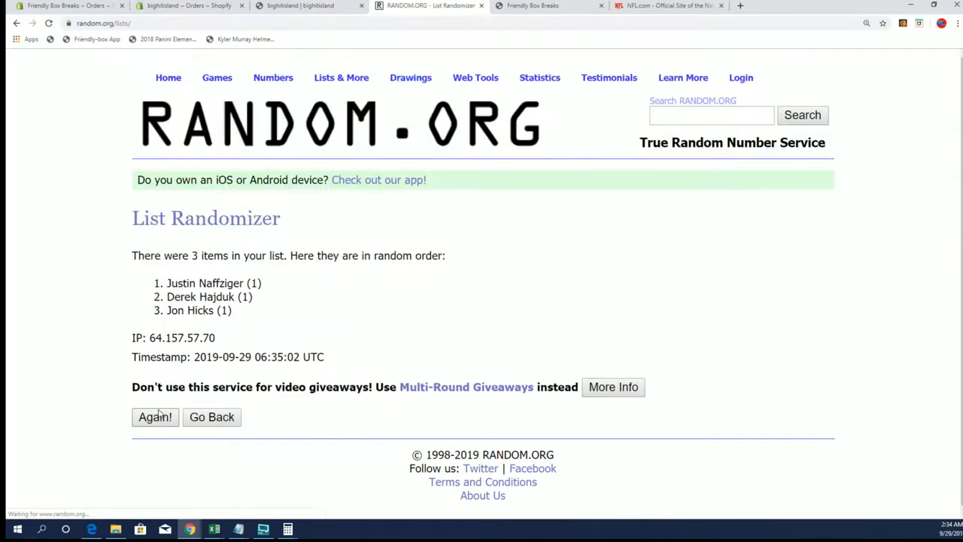
{"action": "left_click", "coordinate": [155, 416]}
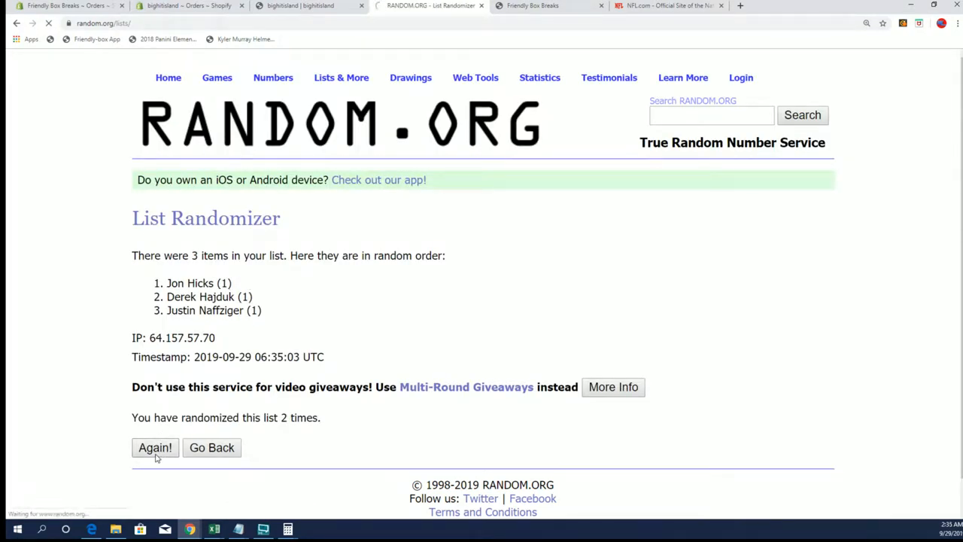
{"action": "left_click", "coordinate": [155, 448]}
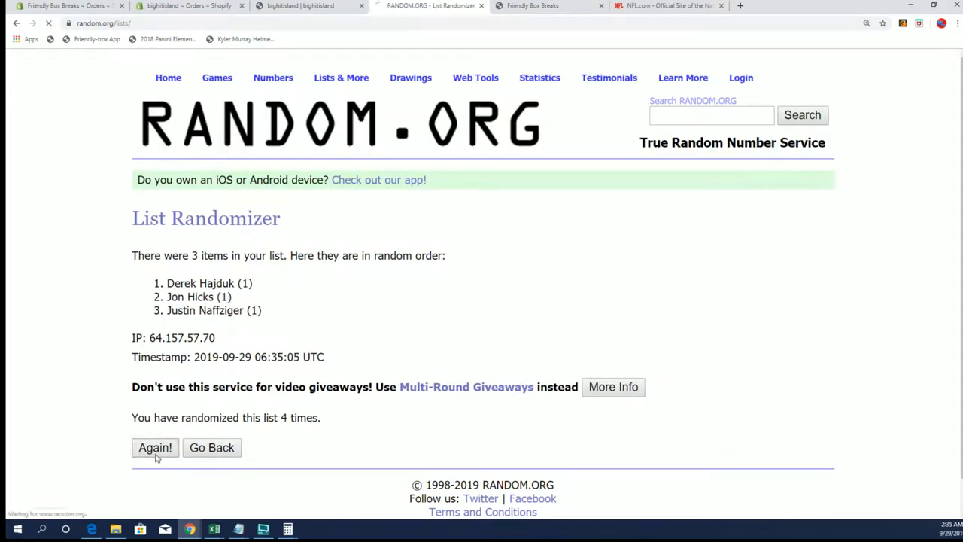
{"action": "left_click", "coordinate": [155, 447]}
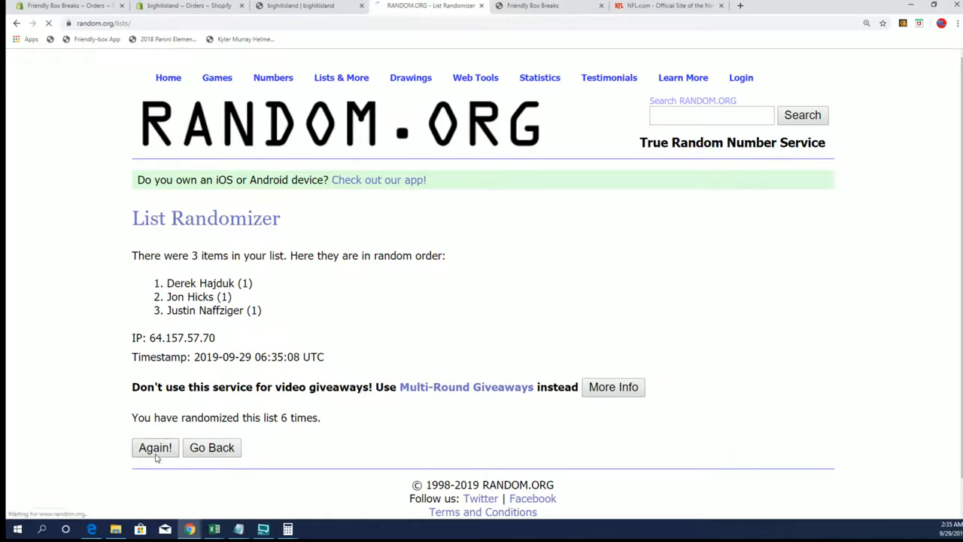
{"action": "left_click", "coordinate": [155, 448]}
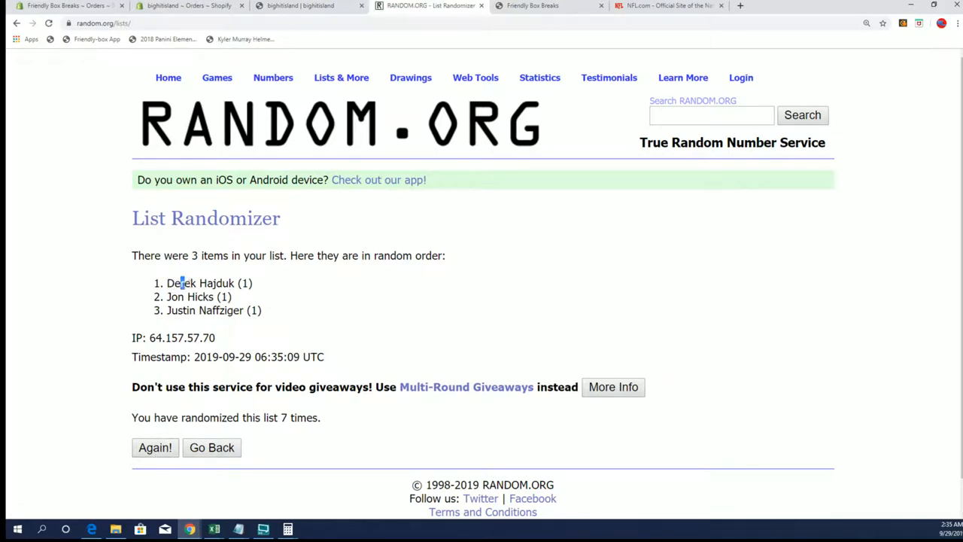
{"action": "double_click", "coordinate": [182, 283]}
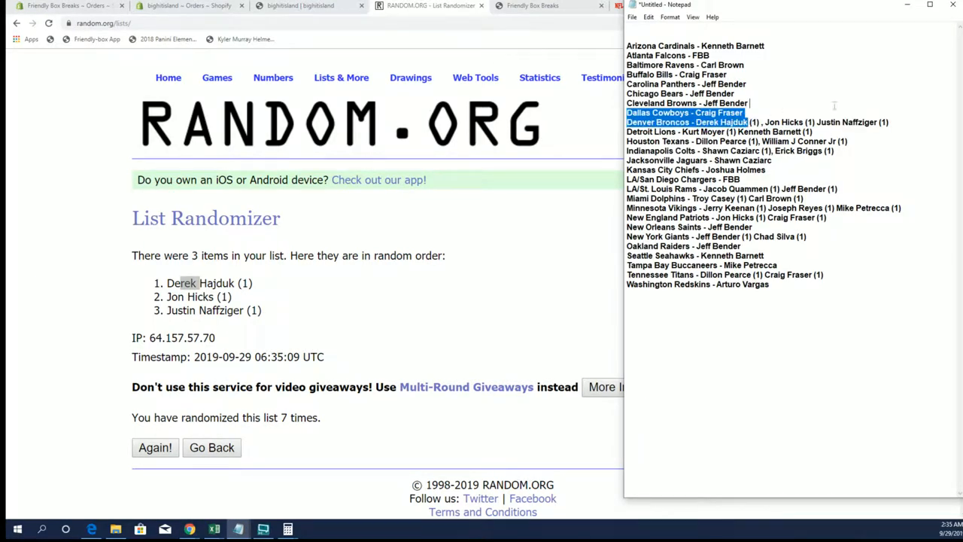
{"action": "left_click", "coordinate": [901, 120]}
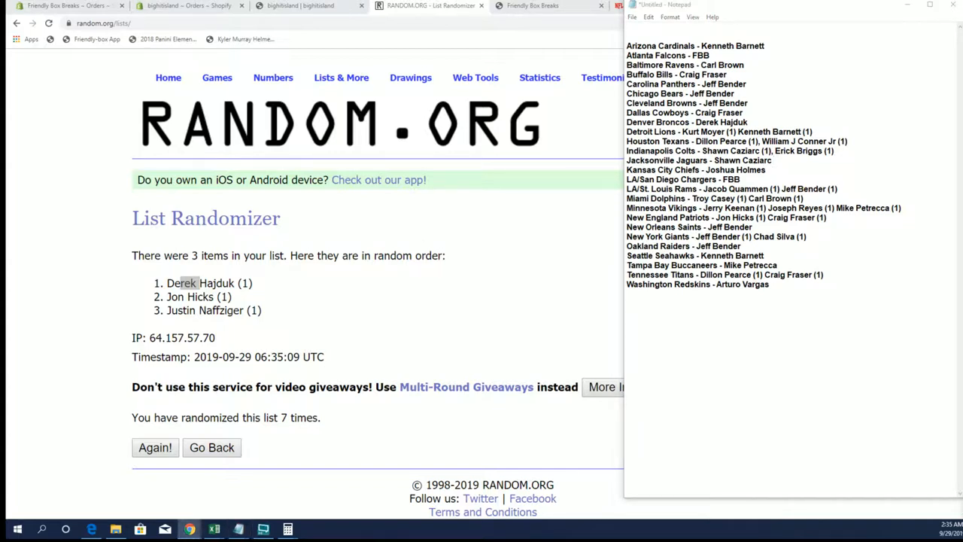
{"action": "mouse_move", "coordinate": [326, 214]}
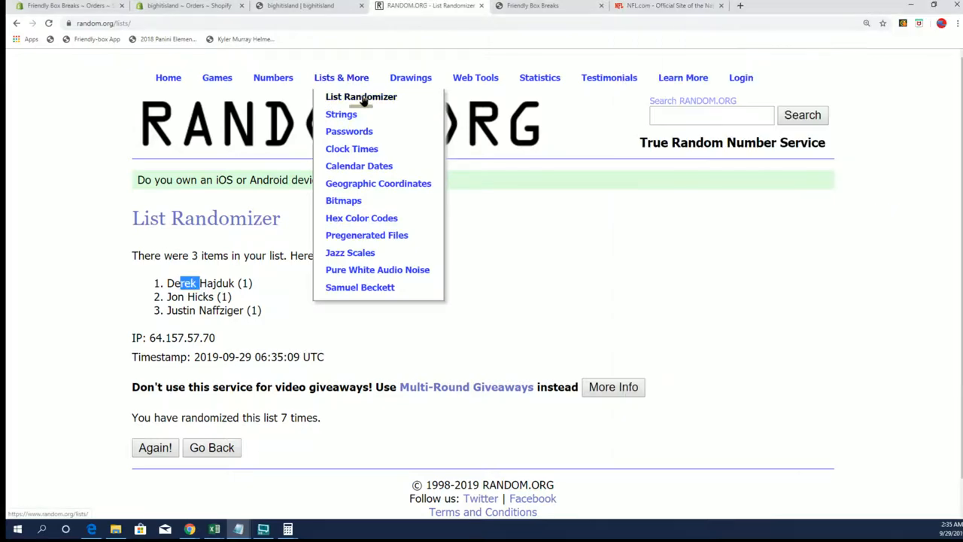
{"action": "left_click", "coordinate": [362, 96]}
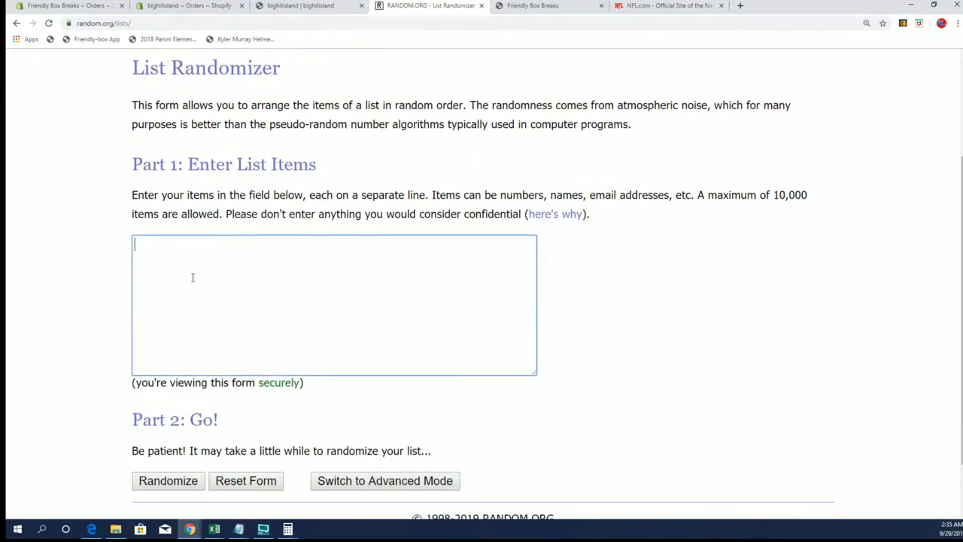
{"action": "type", "text": "Kurt Moyer (1) Kenneth Barnett (1)"}
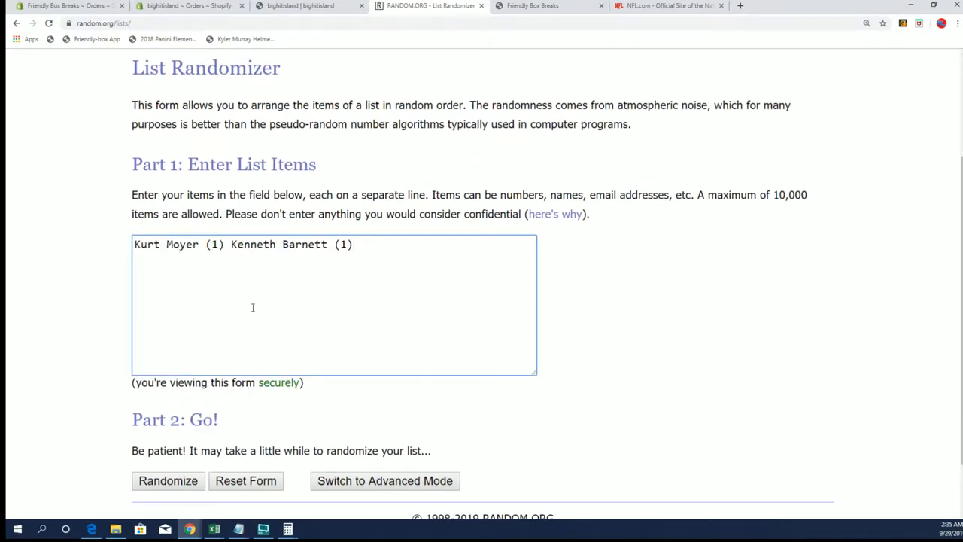
{"action": "mouse_move", "coordinate": [258, 273]}
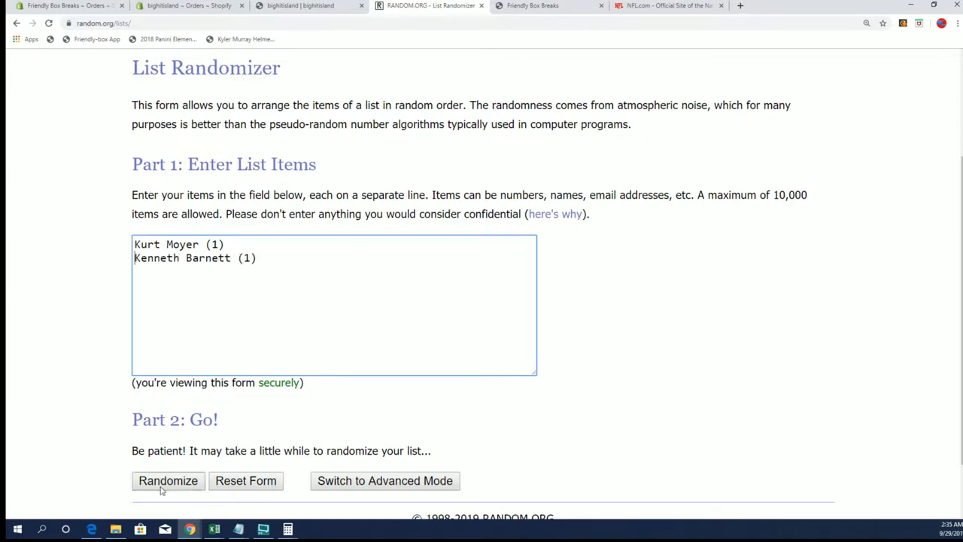
{"action": "left_click", "coordinate": [168, 481]}
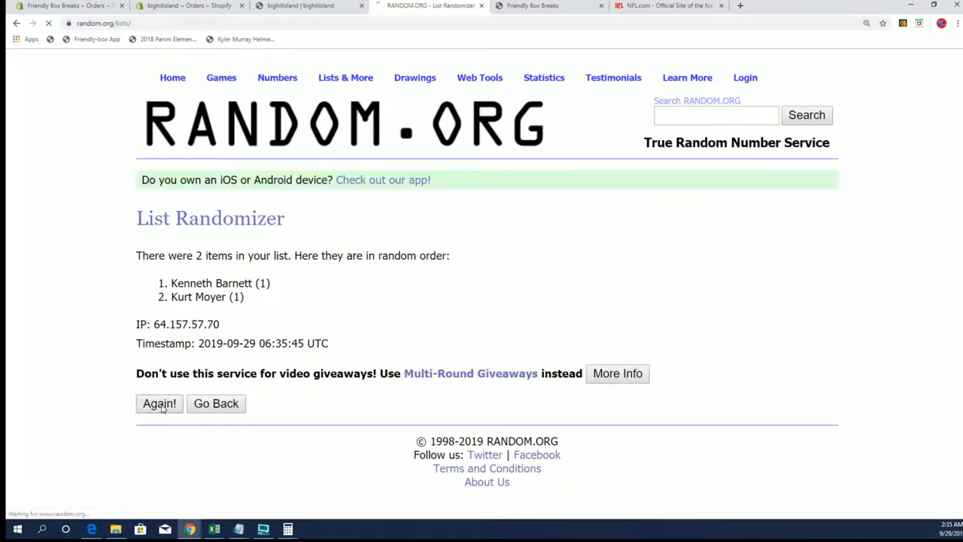
{"action": "left_click", "coordinate": [159, 404]}
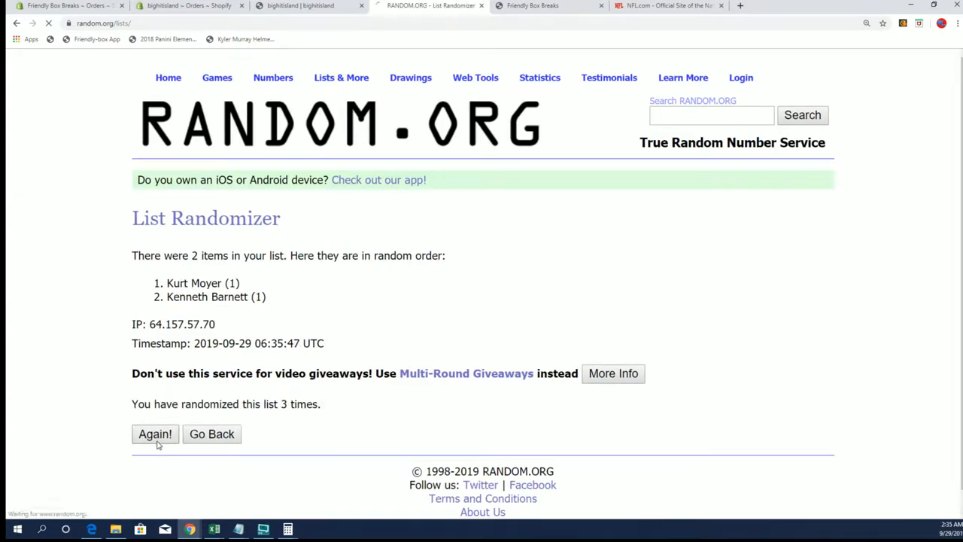
{"action": "left_click", "coordinate": [155, 434]}
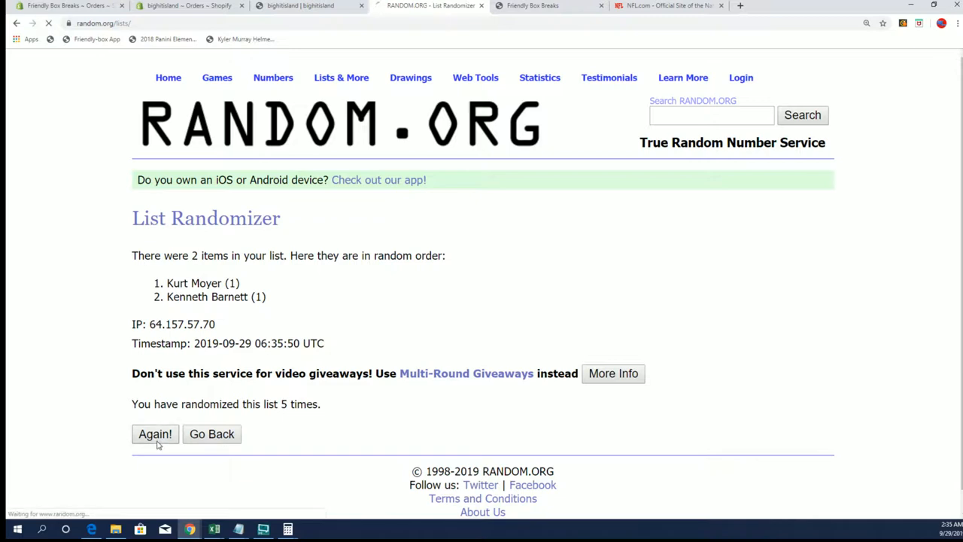
{"action": "left_click", "coordinate": [155, 434]}
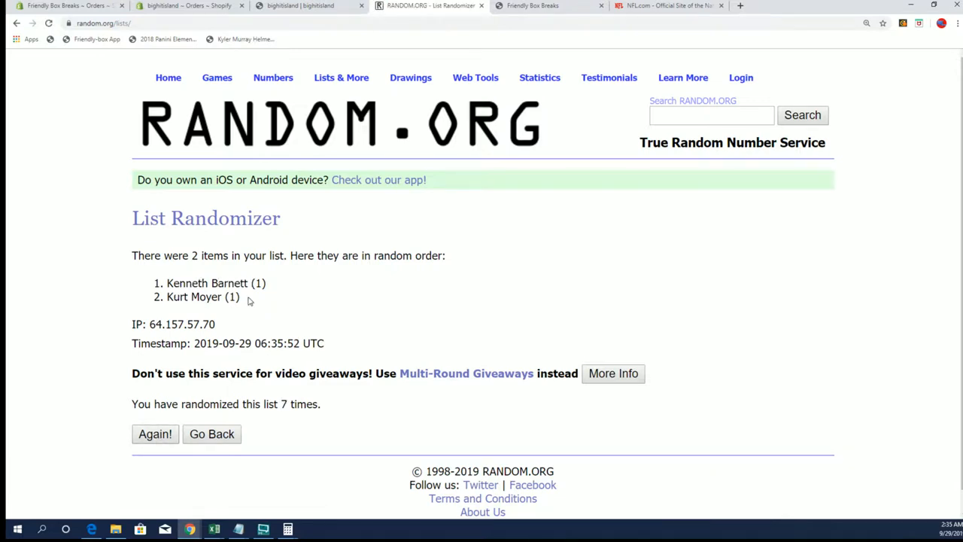
{"action": "mouse_move", "coordinate": [249, 301]}
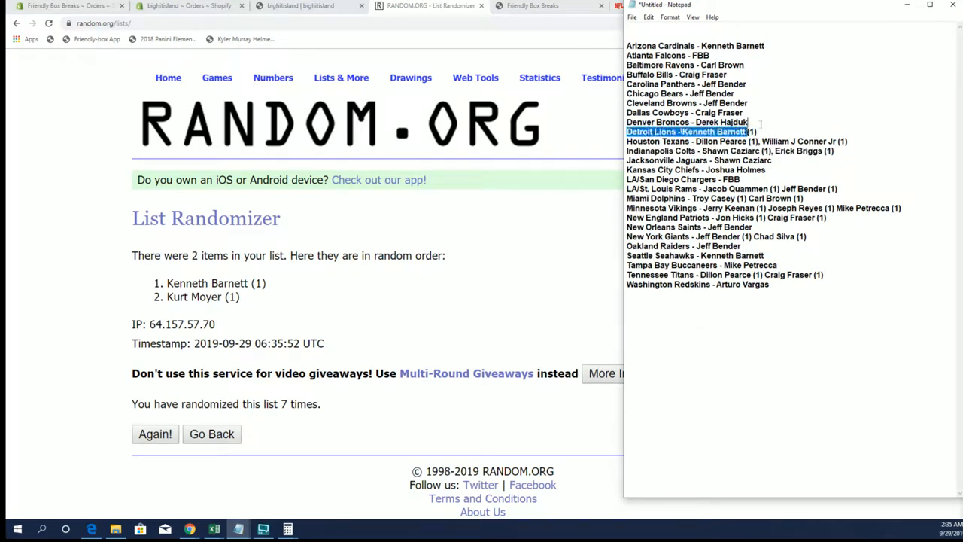
{"action": "left_click", "coordinate": [753, 132]}
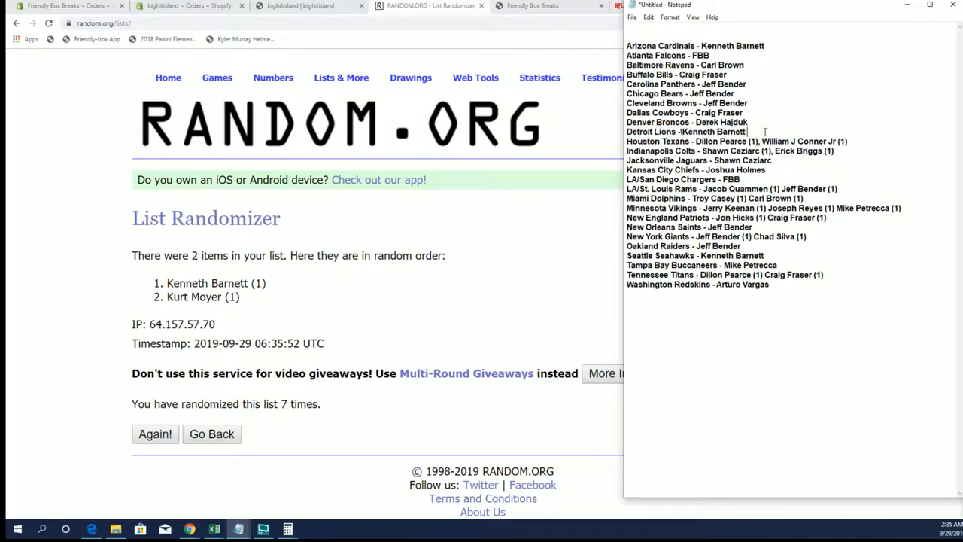
{"action": "mouse_move", "coordinate": [798, 150]}
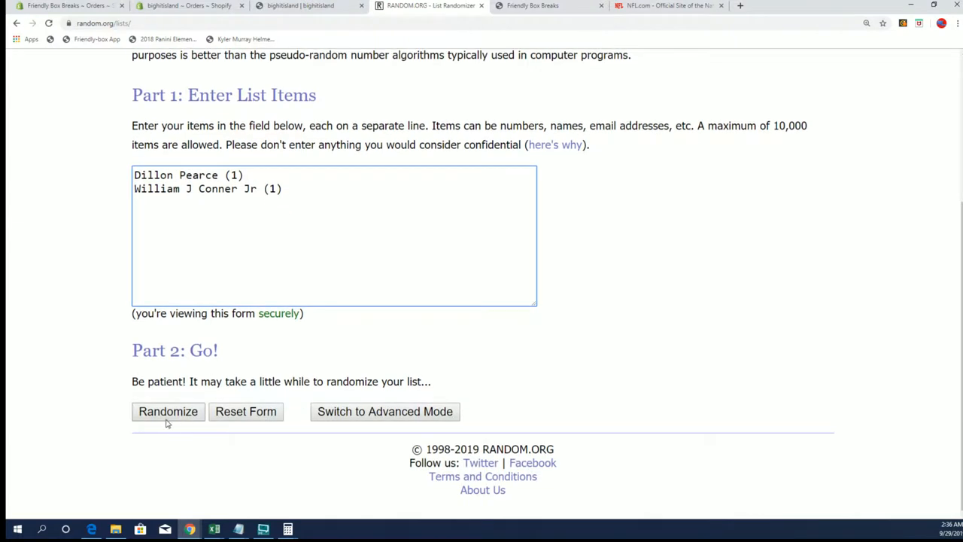
{"action": "left_click", "coordinate": [168, 412]}
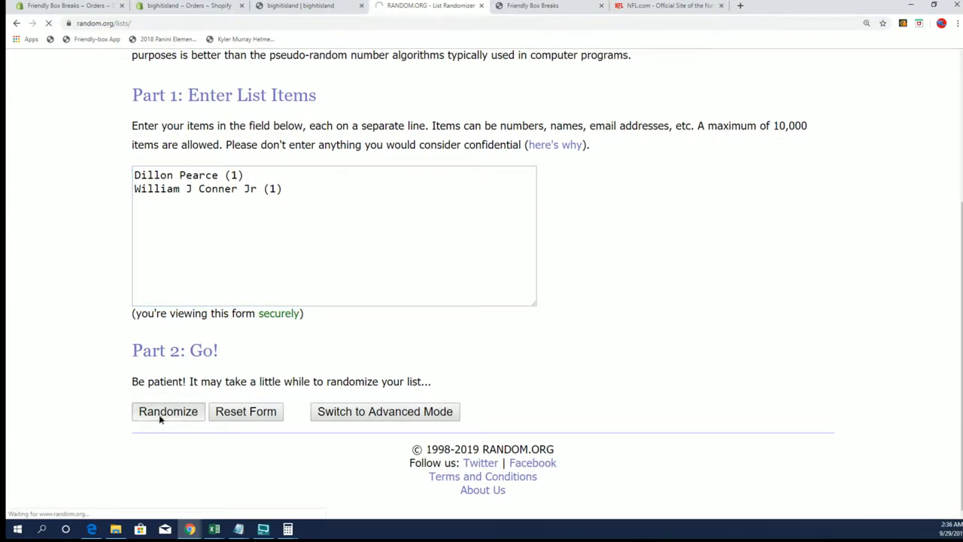
{"action": "left_click", "coordinate": [167, 412]}
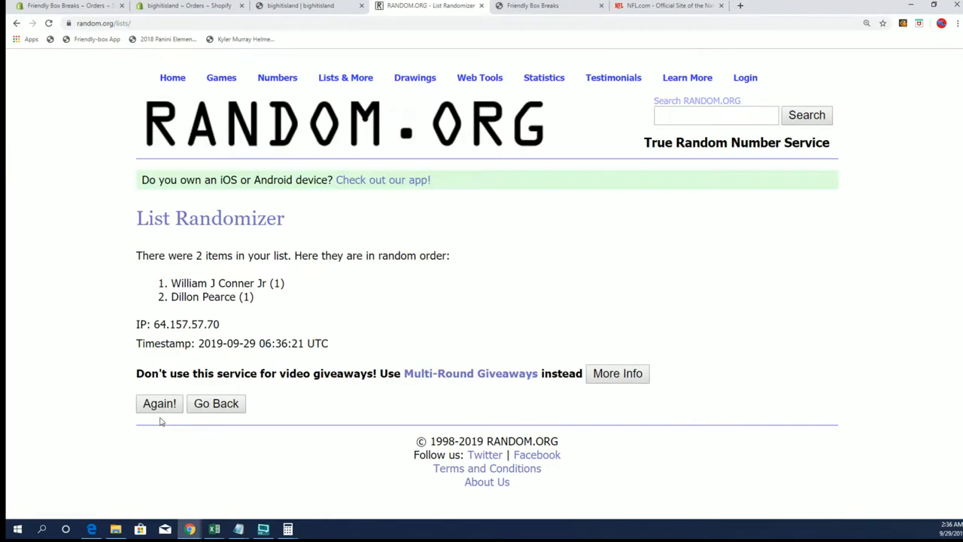
{"action": "left_click", "coordinate": [158, 403]}
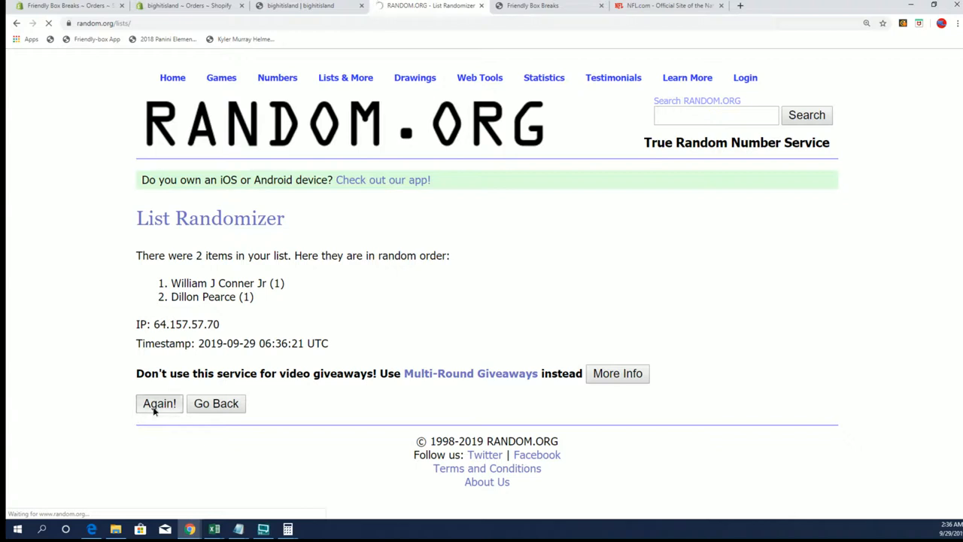
{"action": "left_click", "coordinate": [158, 403]}
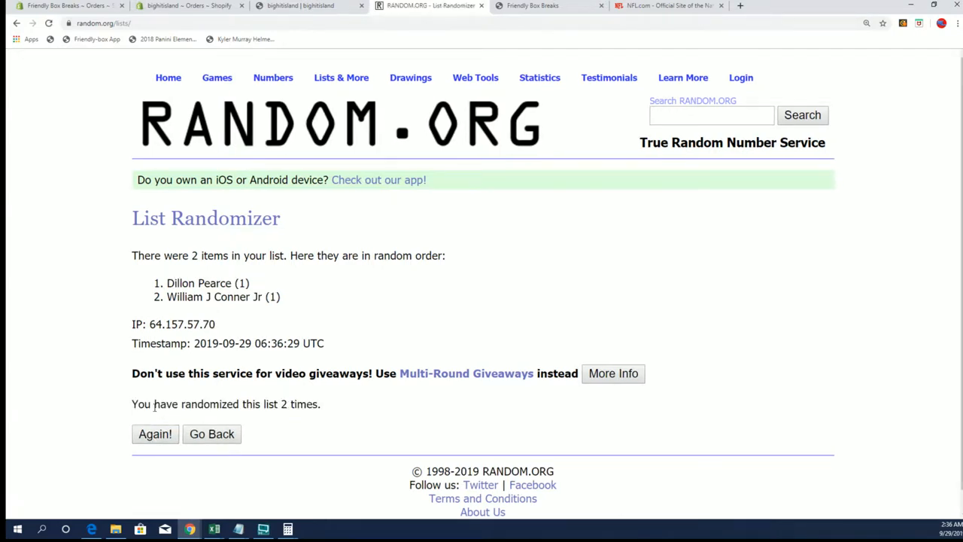
{"action": "left_click", "coordinate": [155, 434]}
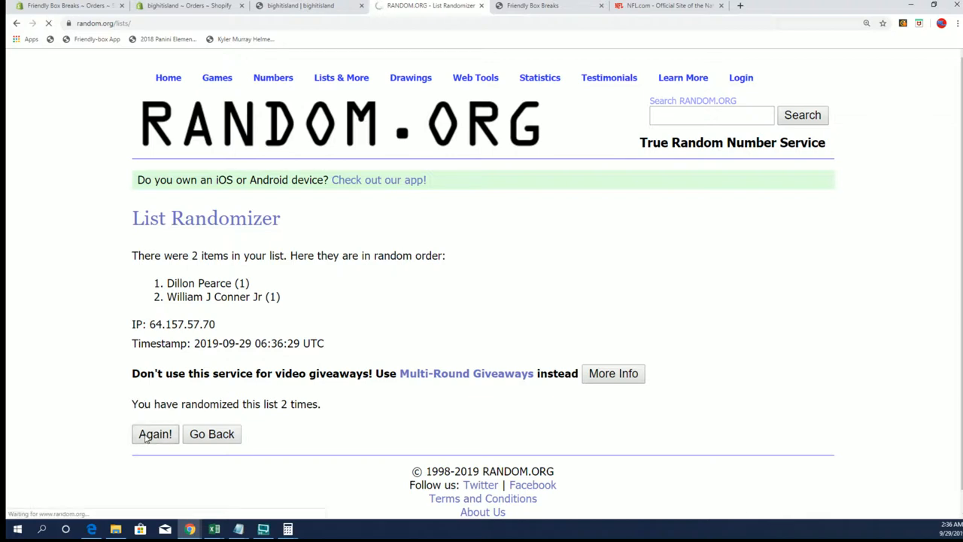
{"action": "left_click", "coordinate": [155, 434]}
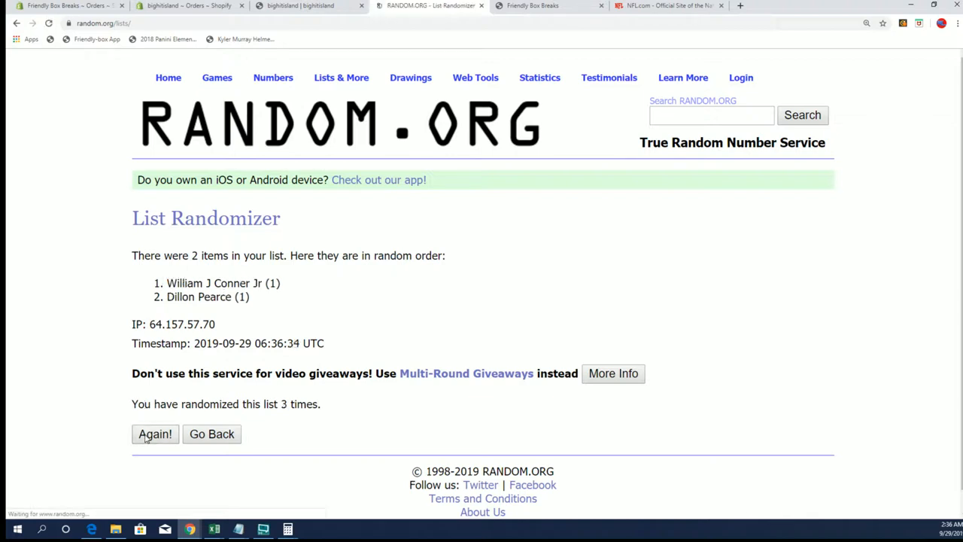
Step: Finish the seven shuffles and make William J Conner Jr the Houston Texans' only owner, removing the (1)
{"action": "left_click", "coordinate": [155, 434]}
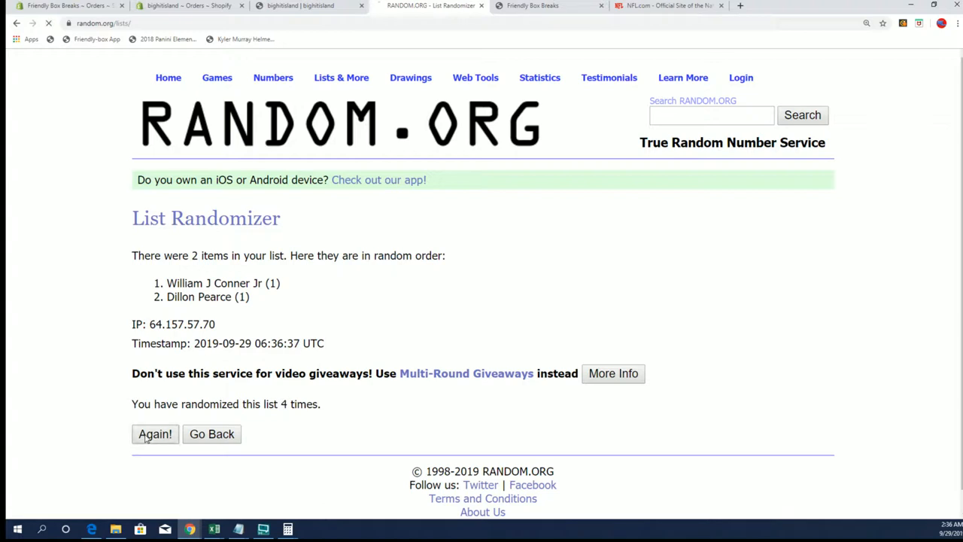
{"action": "left_click", "coordinate": [155, 435]}
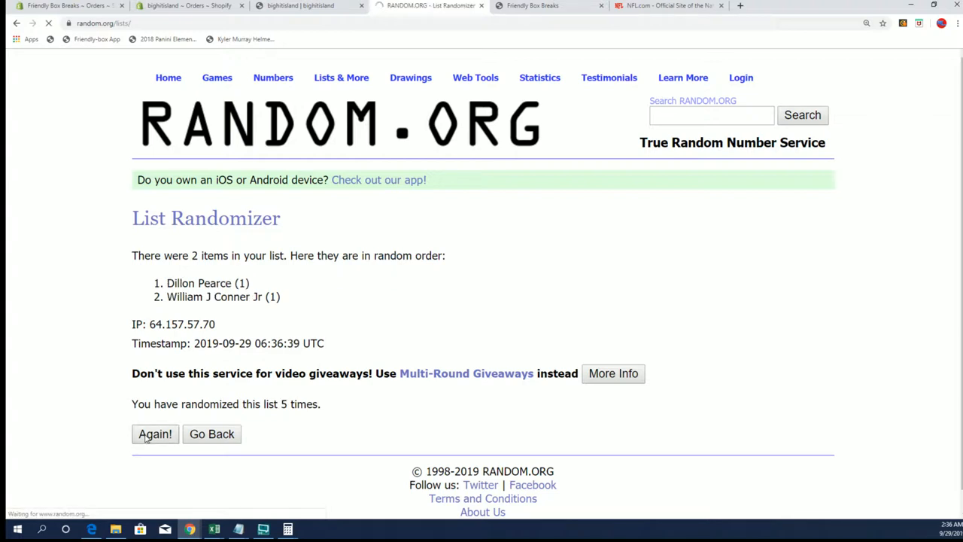
{"action": "left_click", "coordinate": [155, 434]}
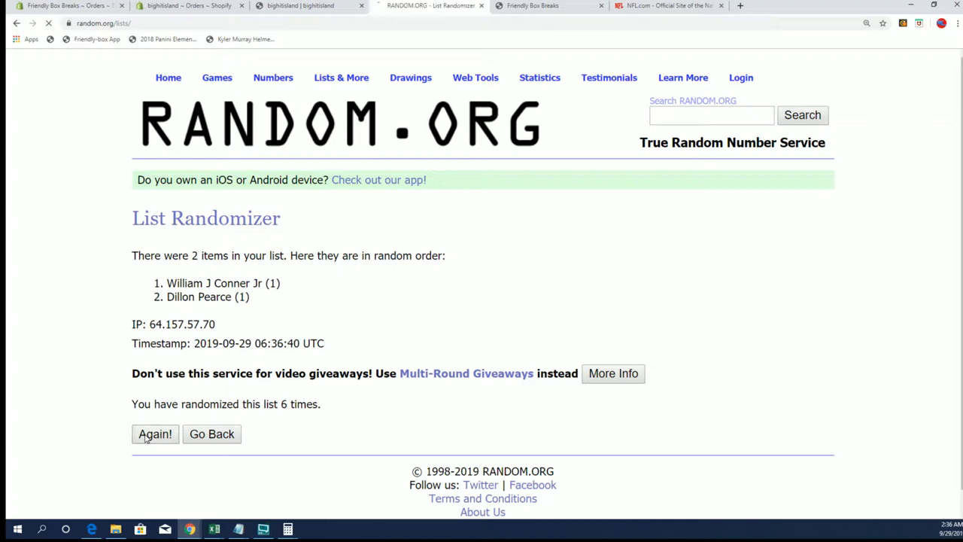
{"action": "left_click", "coordinate": [154, 434]}
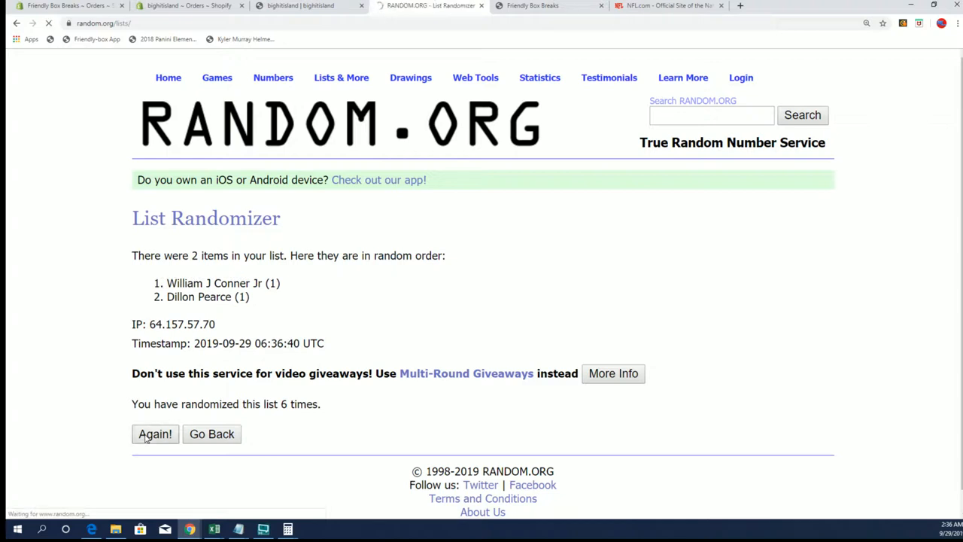
{"action": "left_click", "coordinate": [155, 434]}
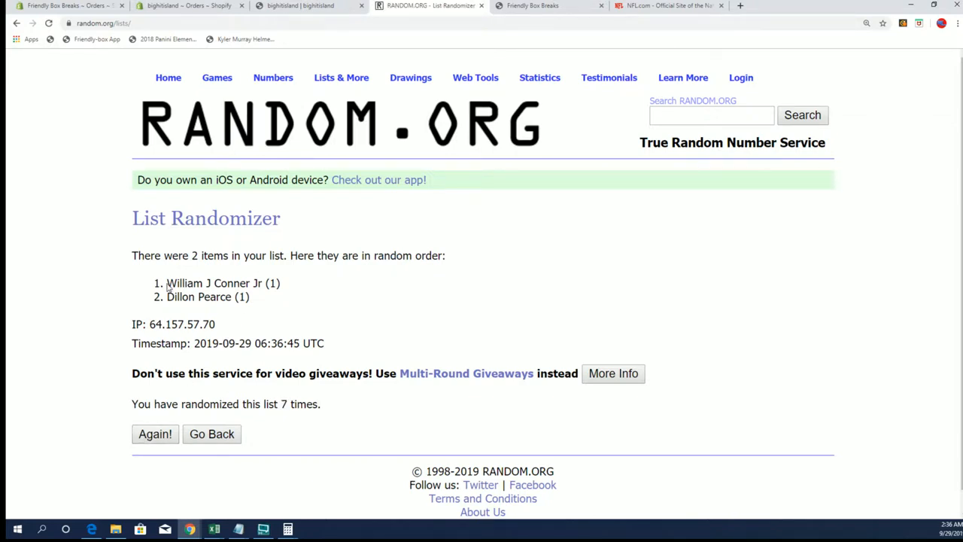
{"action": "left_click_drag", "start_coordinate": [166, 283], "coordinate": [250, 283]}
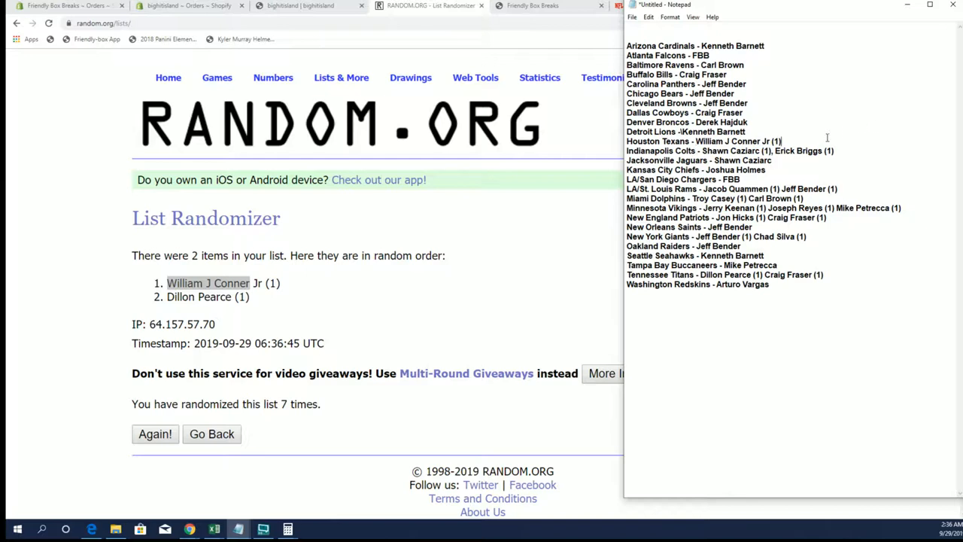
{"action": "key", "text": "BackSpace"}
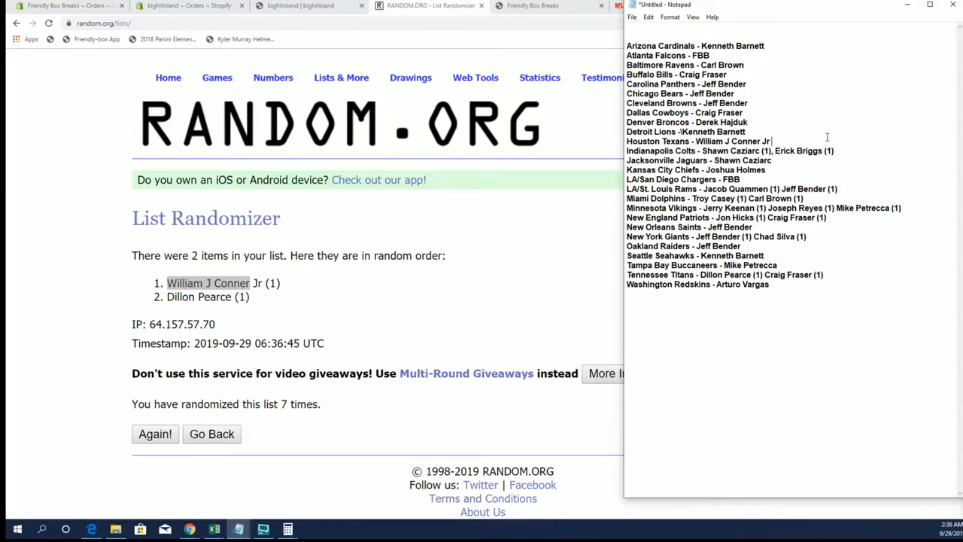
Step: Start a fresh randomizer form with the two Indianapolis Colts owners, Shawn Caziarc and Erick Briggs
{"action": "left_click", "coordinate": [340, 78]}
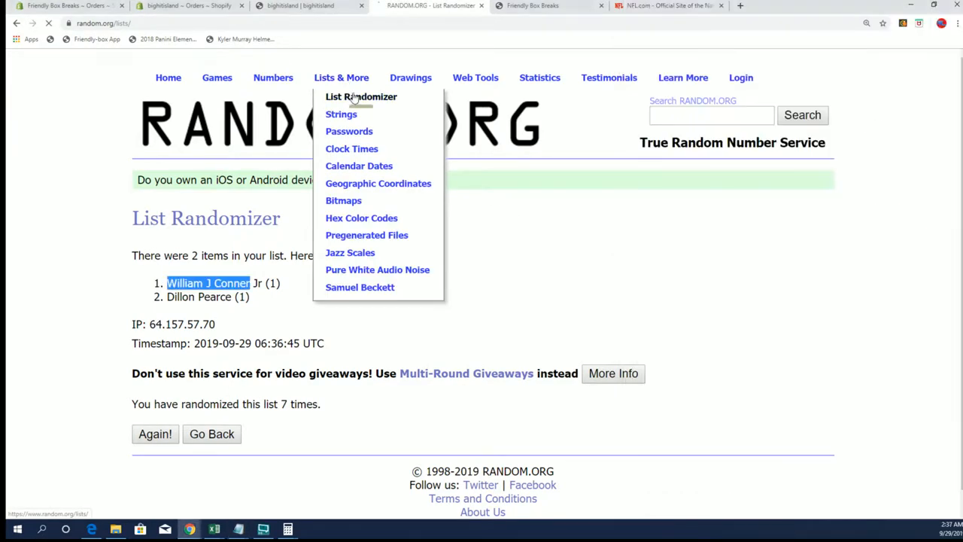
{"action": "left_click", "coordinate": [361, 96]}
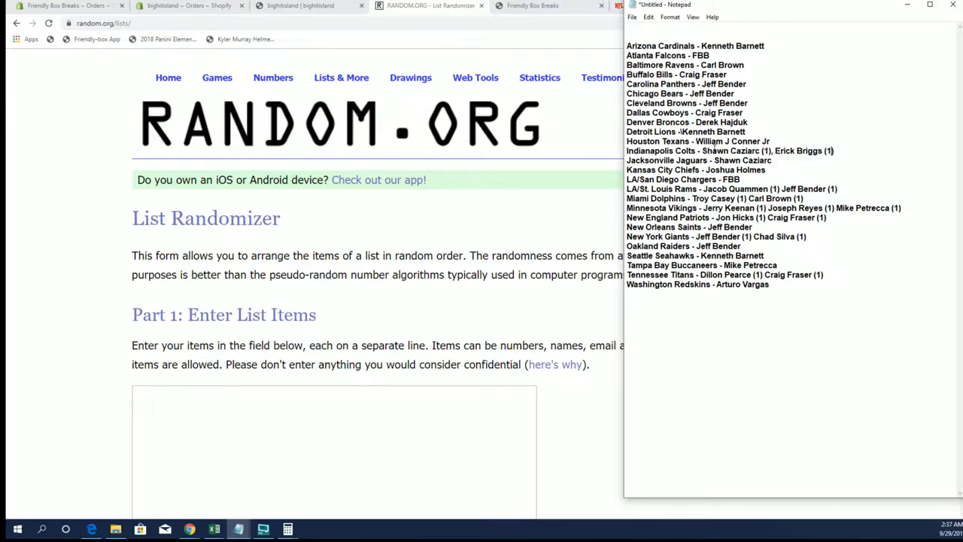
{"action": "left_click_drag", "start_coordinate": [703, 150], "coordinate": [833, 151]}
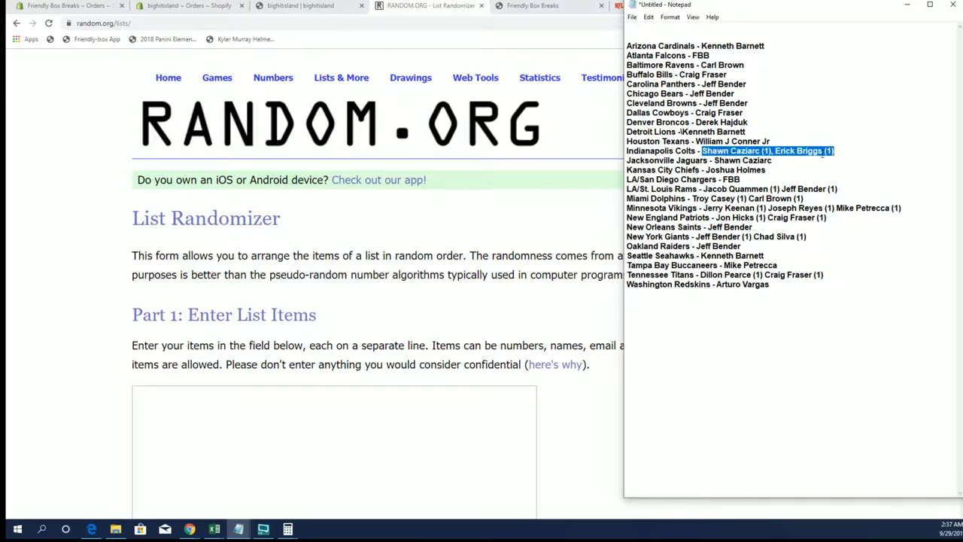
{"action": "scroll", "scroll_direction": "down", "scroll_amount": 3}
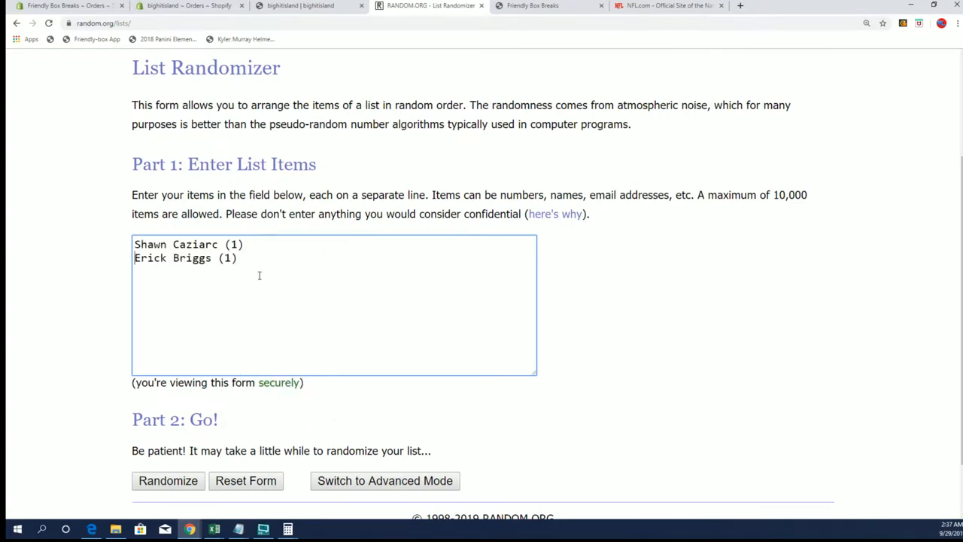
{"action": "scroll", "scroll_direction": "down", "scroll_amount": 3}
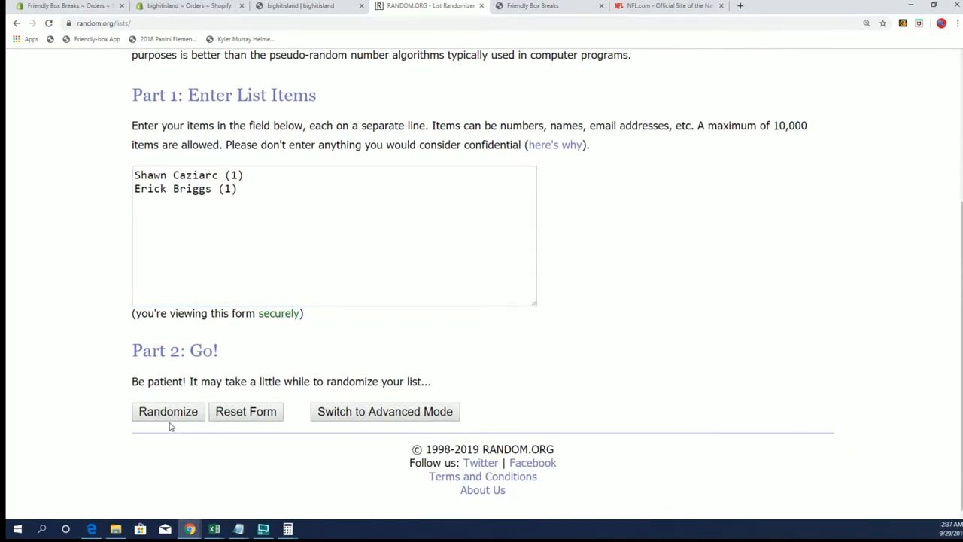
{"action": "left_click", "coordinate": [167, 411]}
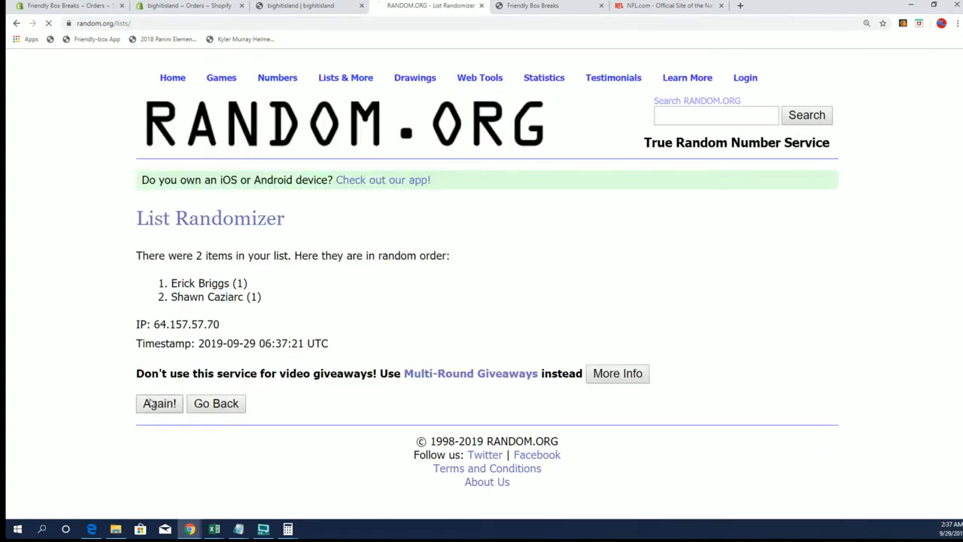
{"action": "left_click", "coordinate": [159, 403]}
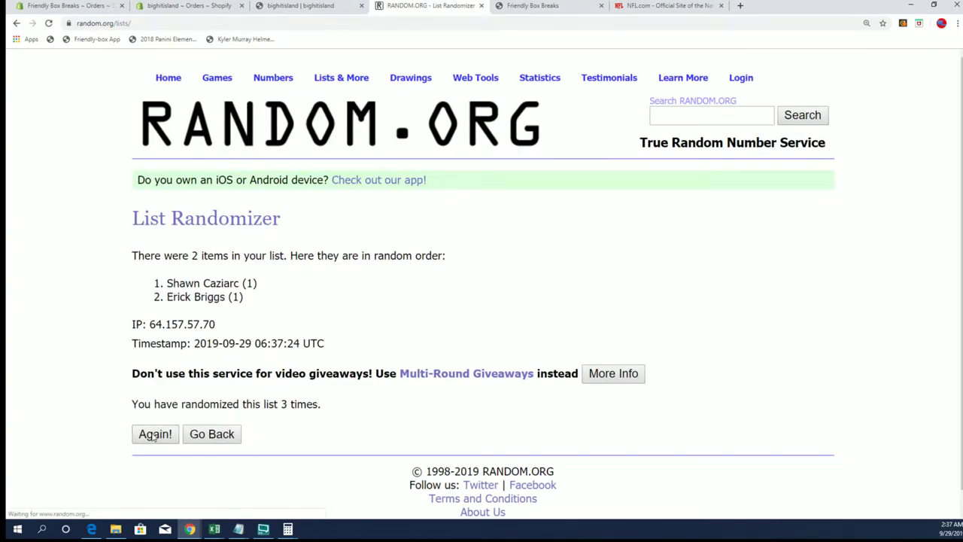
{"action": "left_click", "coordinate": [155, 434]}
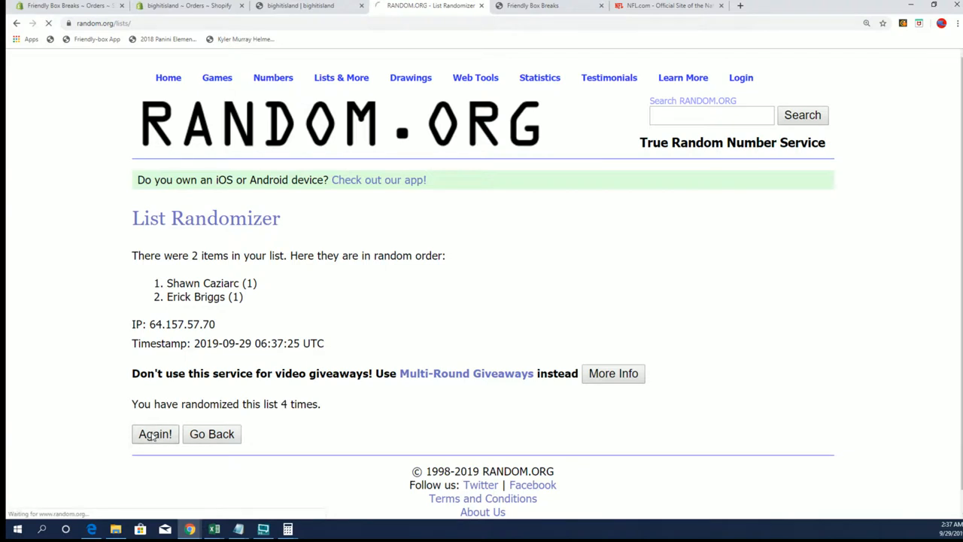
{"action": "left_click", "coordinate": [155, 434]}
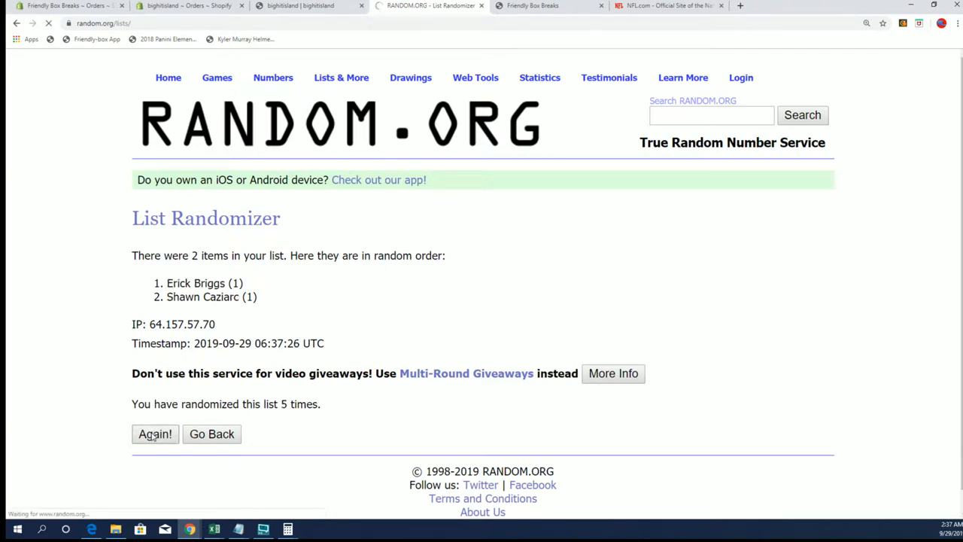
{"action": "left_click", "coordinate": [155, 434]}
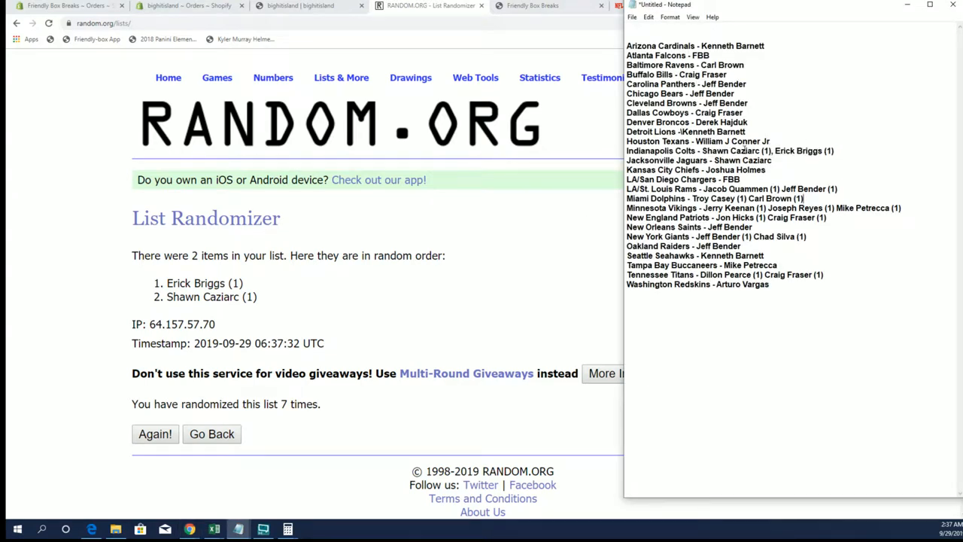
{"action": "left_click_drag", "start_coordinate": [701, 151], "coordinate": [772, 150]}
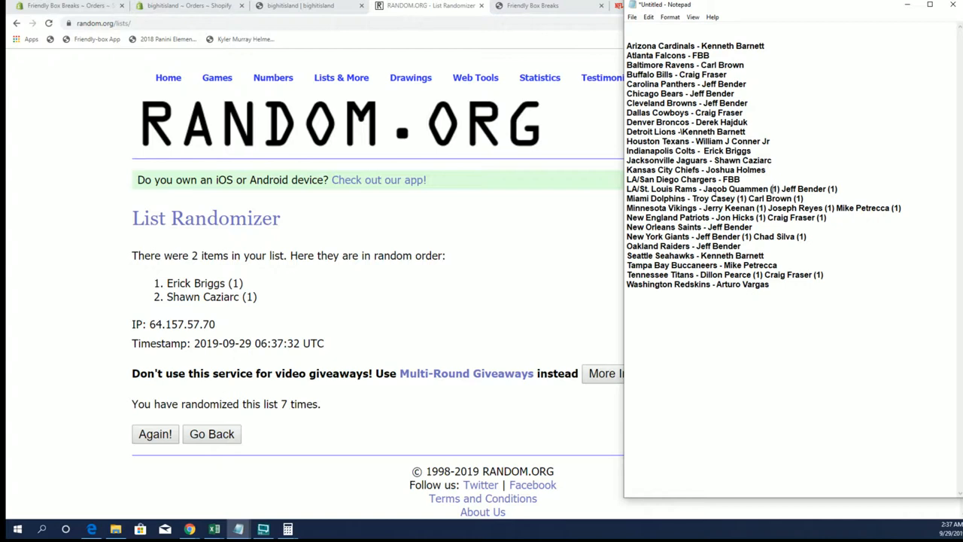
{"action": "double_click", "coordinate": [741, 189]}
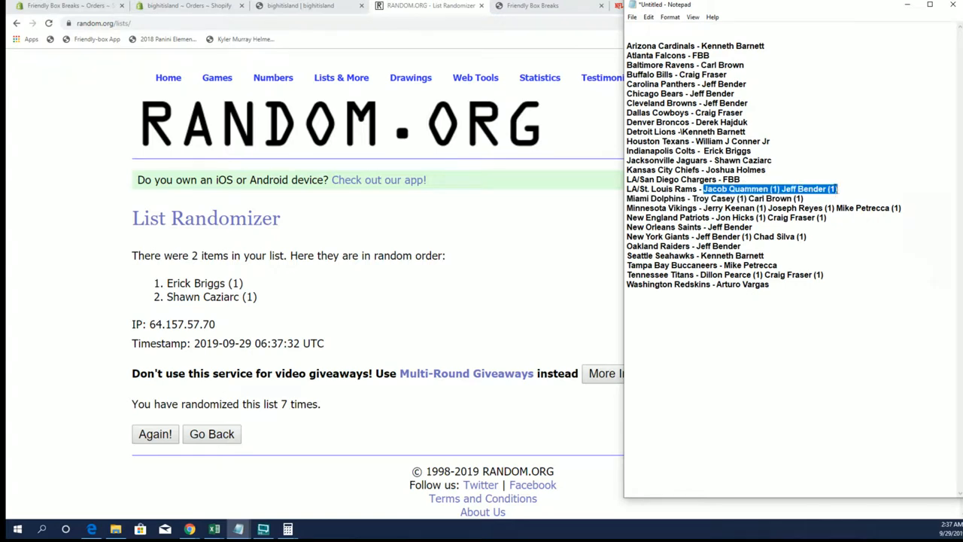
{"action": "left_click", "coordinate": [341, 78]}
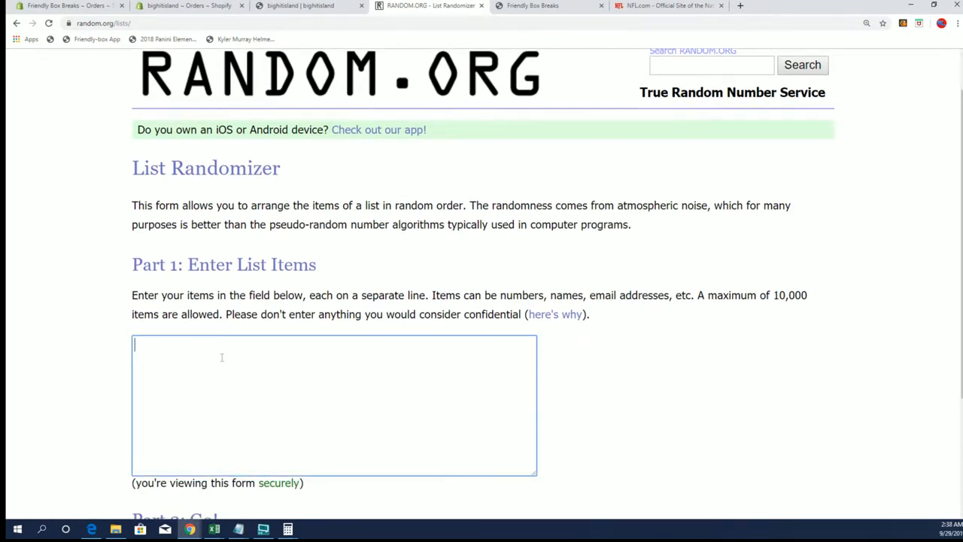
{"action": "type", "text": "Jacob Quammen (1) Jeff Bender (1)"}
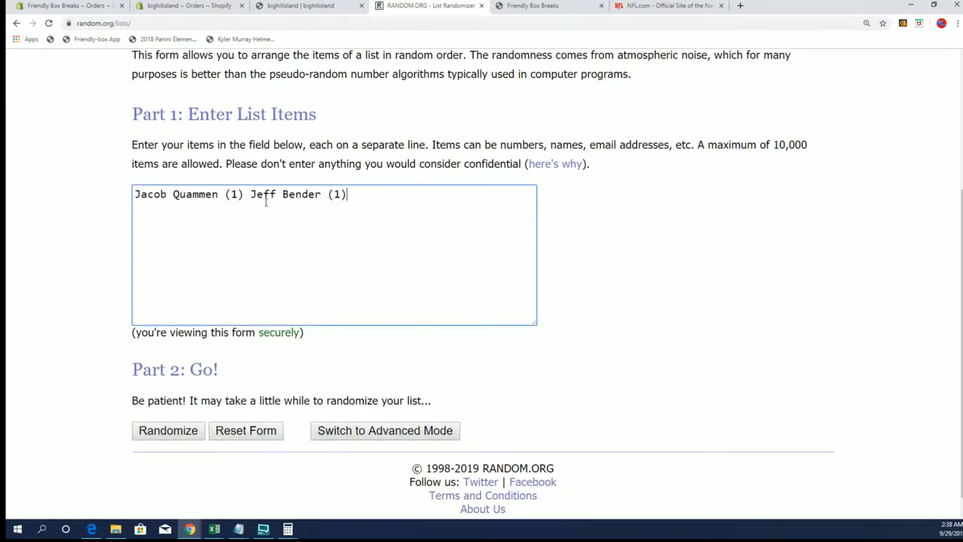
{"action": "key", "text": "Enter"}
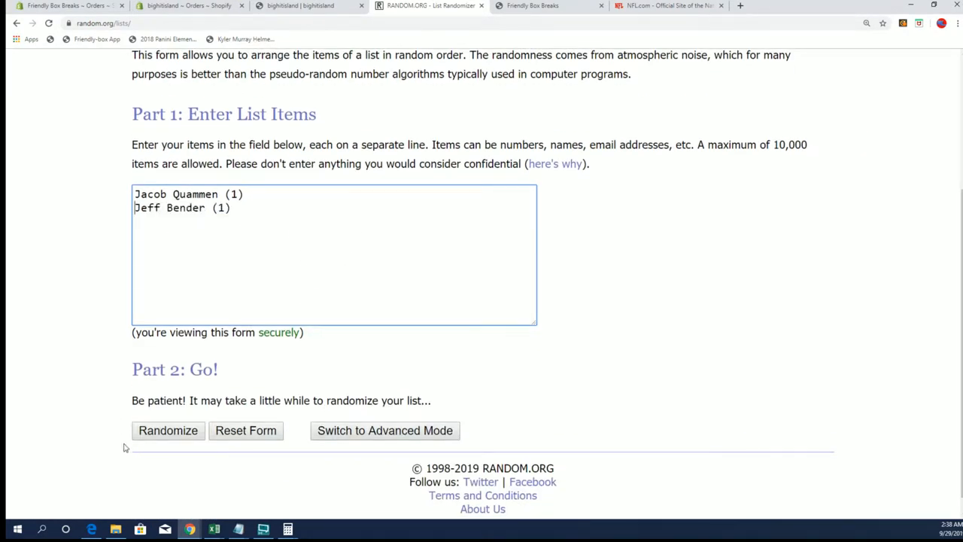
{"action": "left_click", "coordinate": [168, 431]}
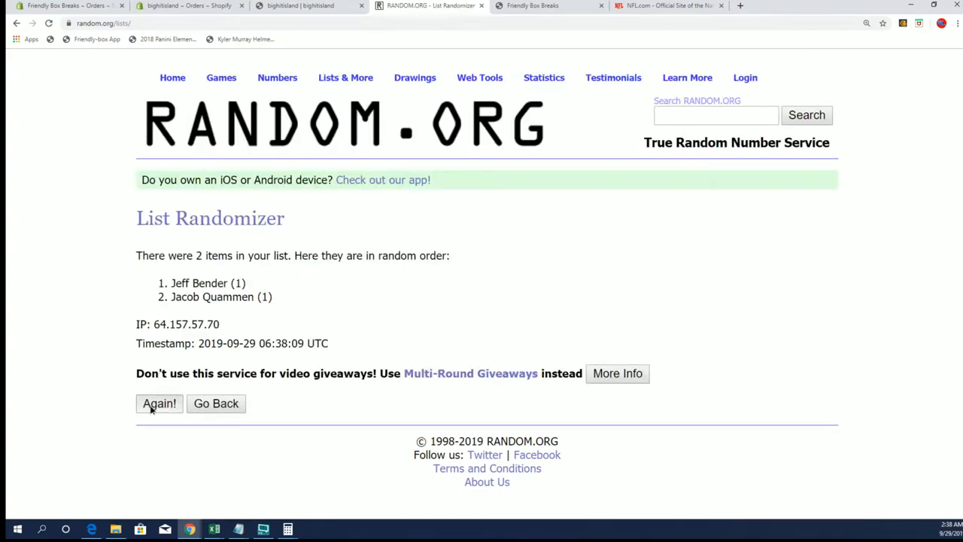
{"action": "left_click", "coordinate": [158, 403]}
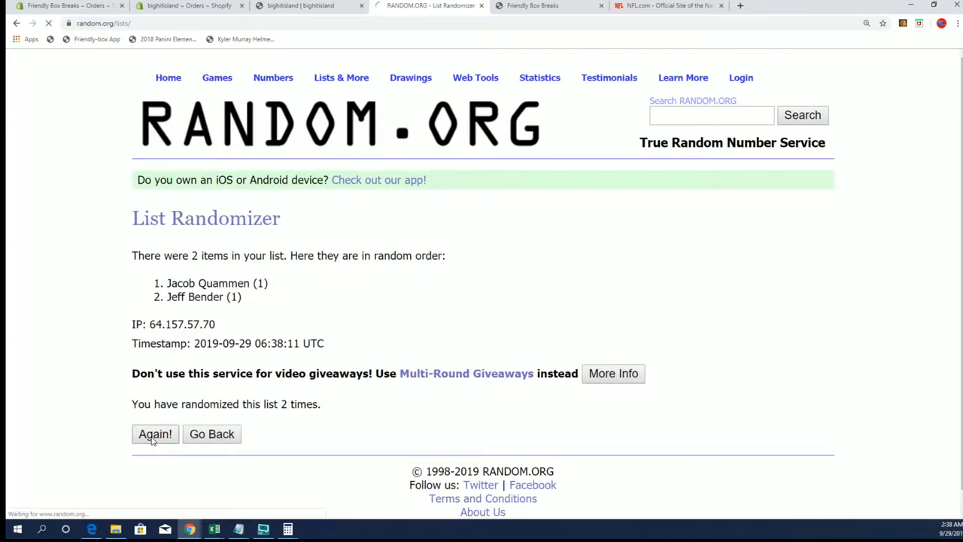
{"action": "left_click", "coordinate": [155, 433]}
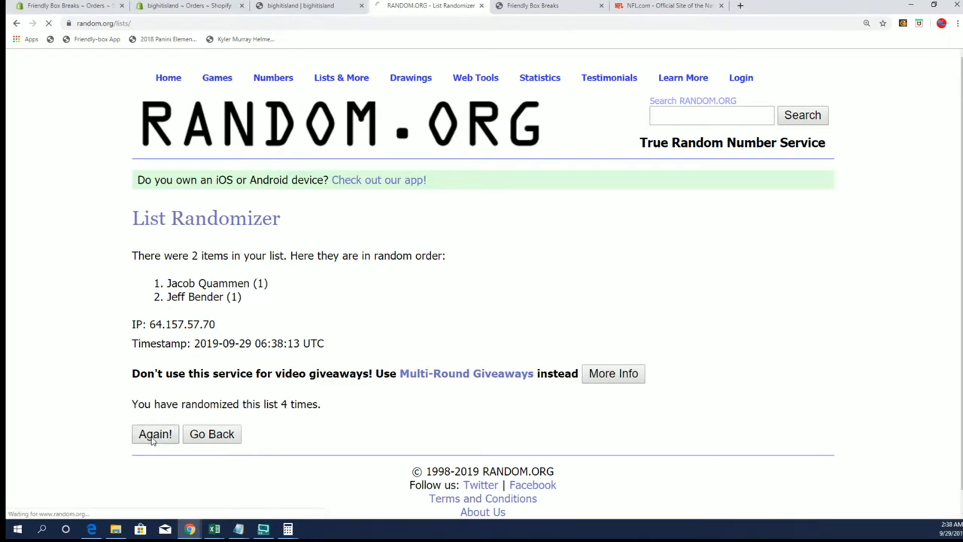
{"action": "left_click", "coordinate": [155, 434]}
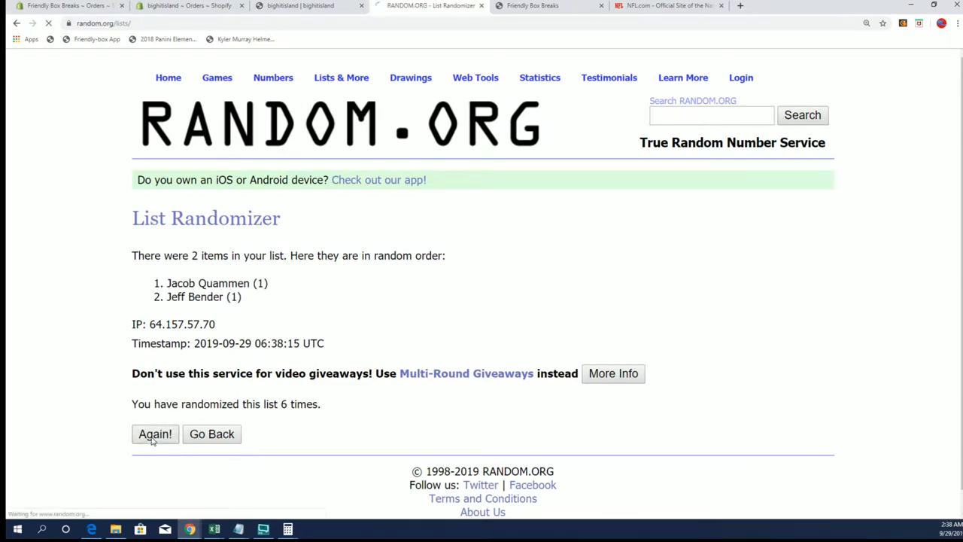
{"action": "left_click", "coordinate": [155, 434]}
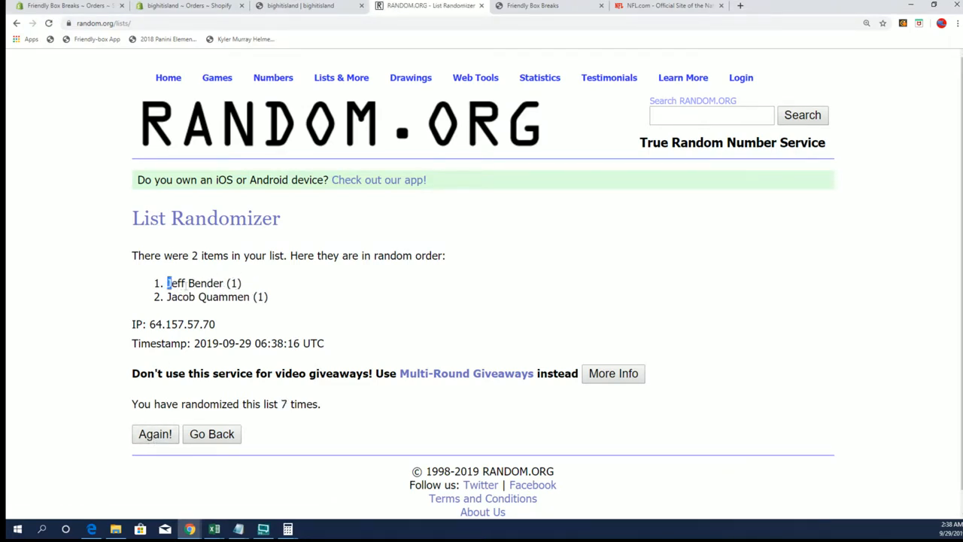
{"action": "left_click_drag", "start_coordinate": [166, 283], "coordinate": [224, 283]}
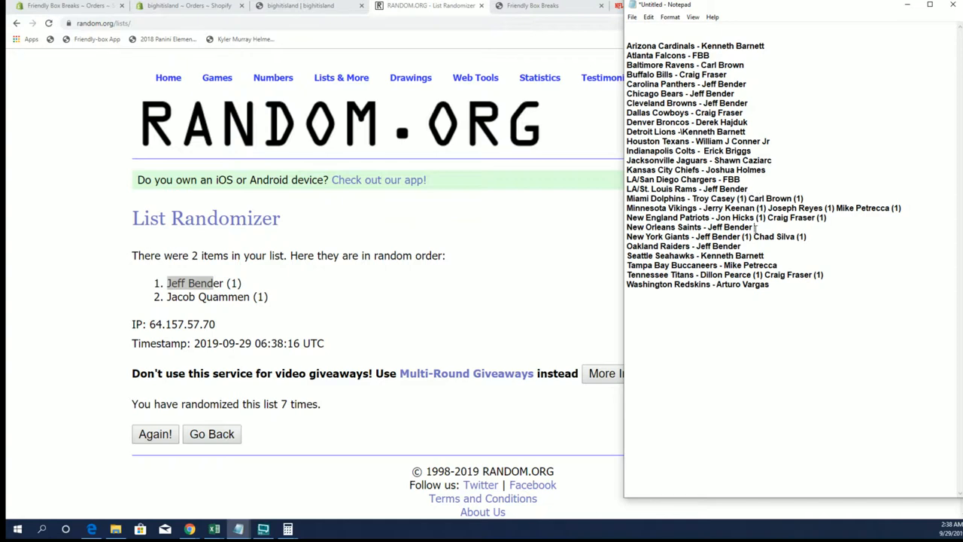
{"action": "left_click", "coordinate": [340, 77]}
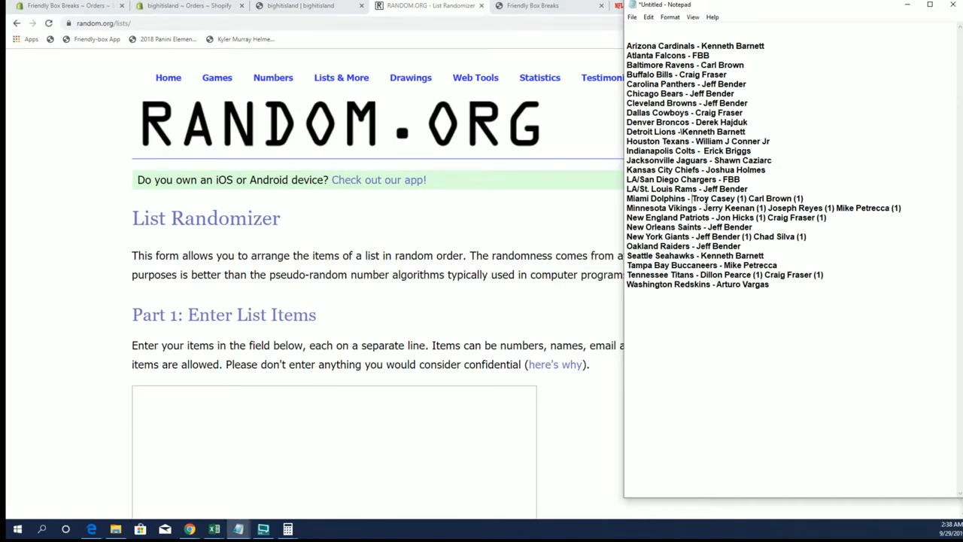
Step: Enter Troy Casey and Carl Brown on separate lines and shuffle the Dolphins owners repeatedly
{"action": "left_click_drag", "start_coordinate": [691, 198], "coordinate": [804, 198]}
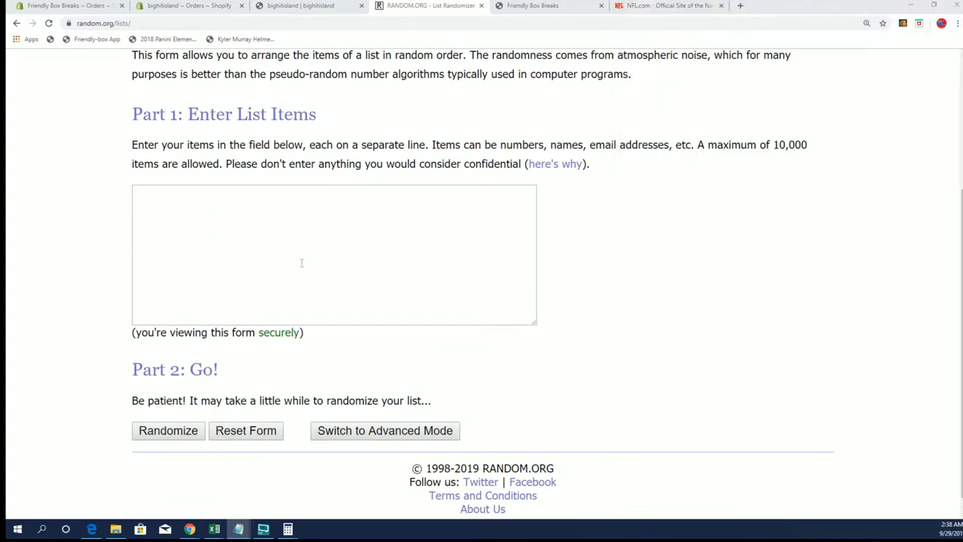
{"action": "type", "text": "Troy Casey (1) Carl Brown (1)"}
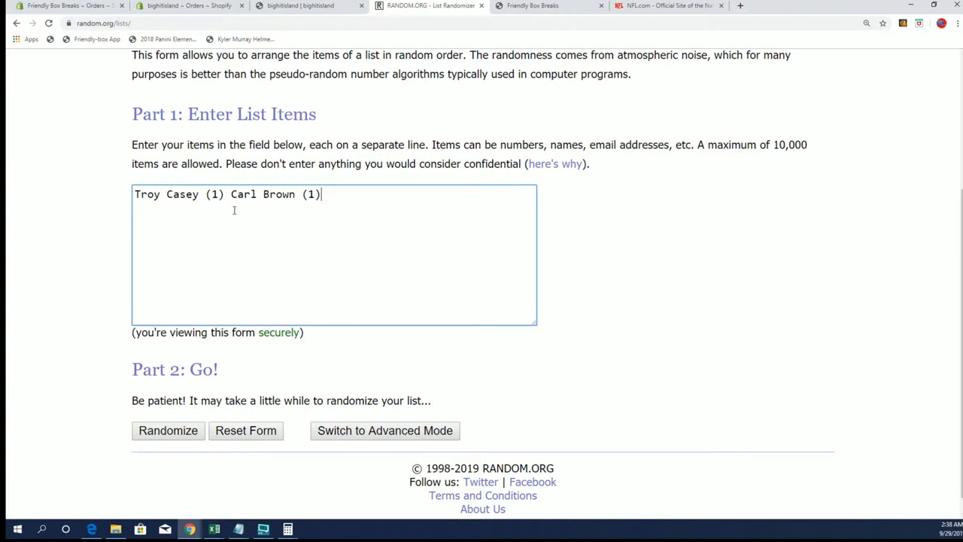
{"action": "key", "text": "Enter"}
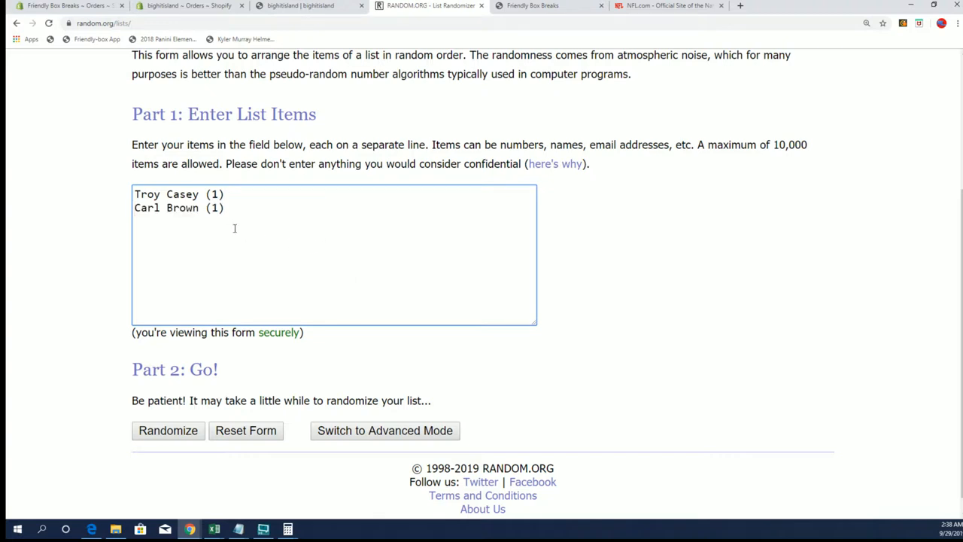
{"action": "left_click", "coordinate": [168, 430]}
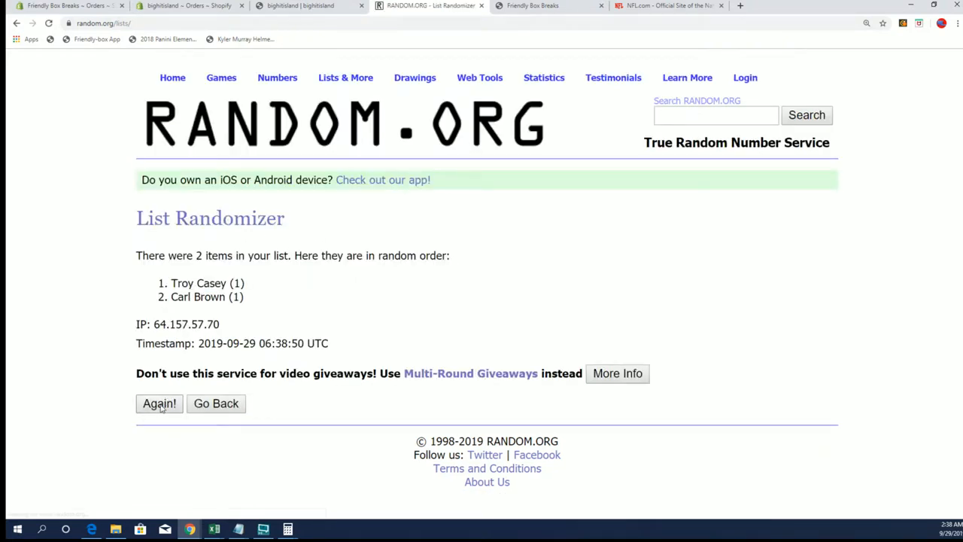
{"action": "left_click", "coordinate": [159, 403]}
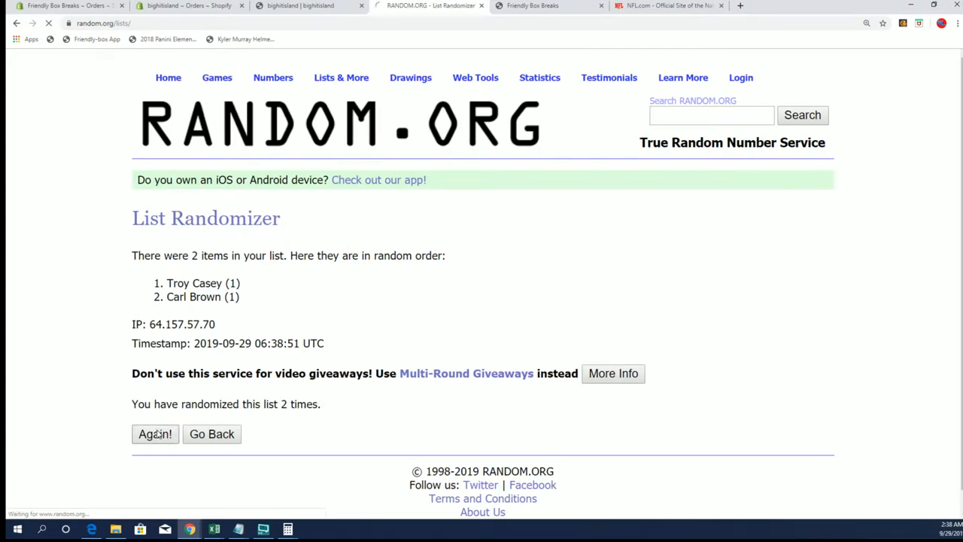
{"action": "left_click", "coordinate": [155, 434]}
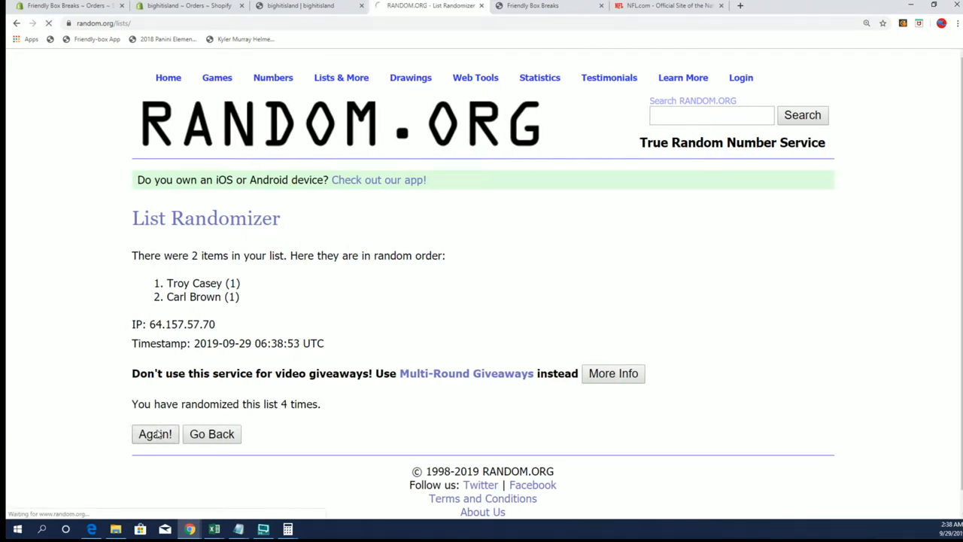
{"action": "left_click", "coordinate": [155, 434]}
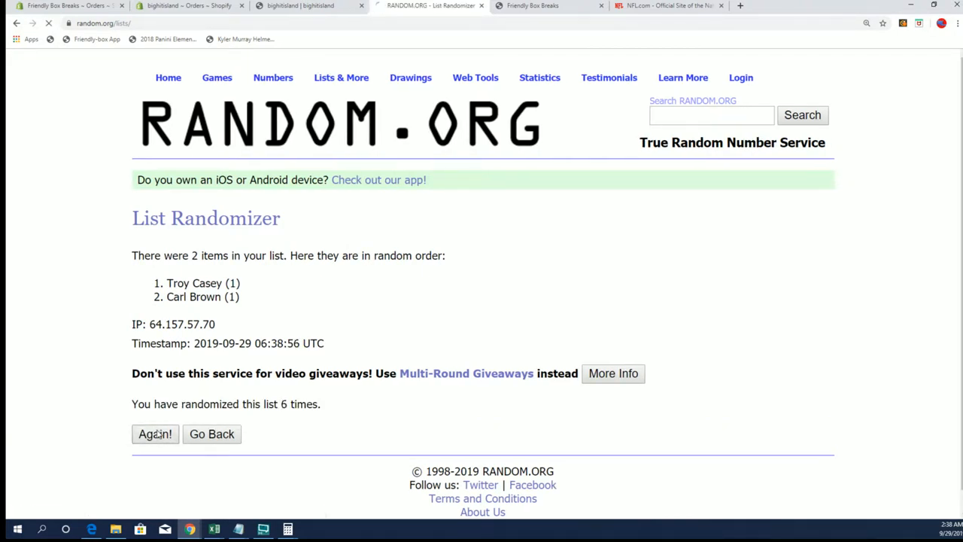
{"action": "left_click", "coordinate": [155, 434]}
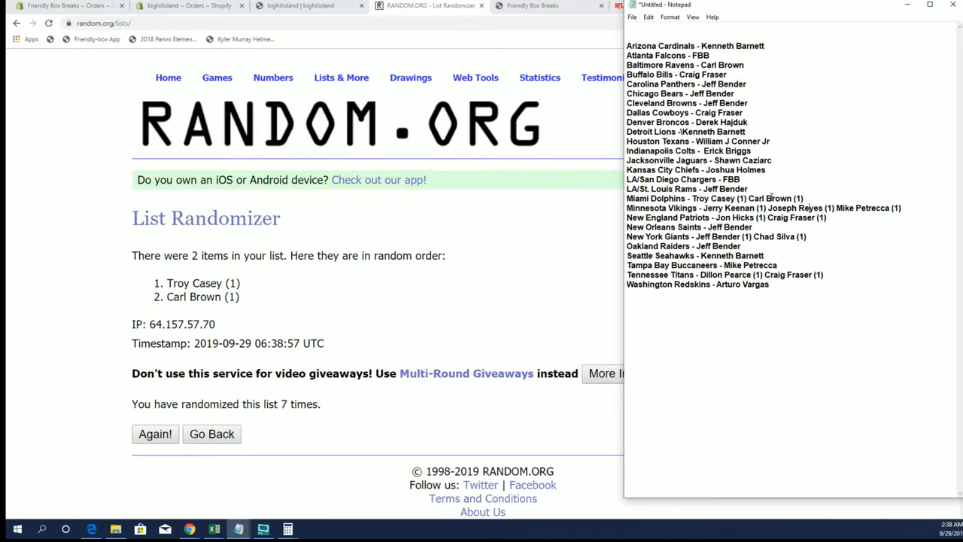
{"action": "left_click_drag", "start_coordinate": [741, 198], "coordinate": [803, 198]}
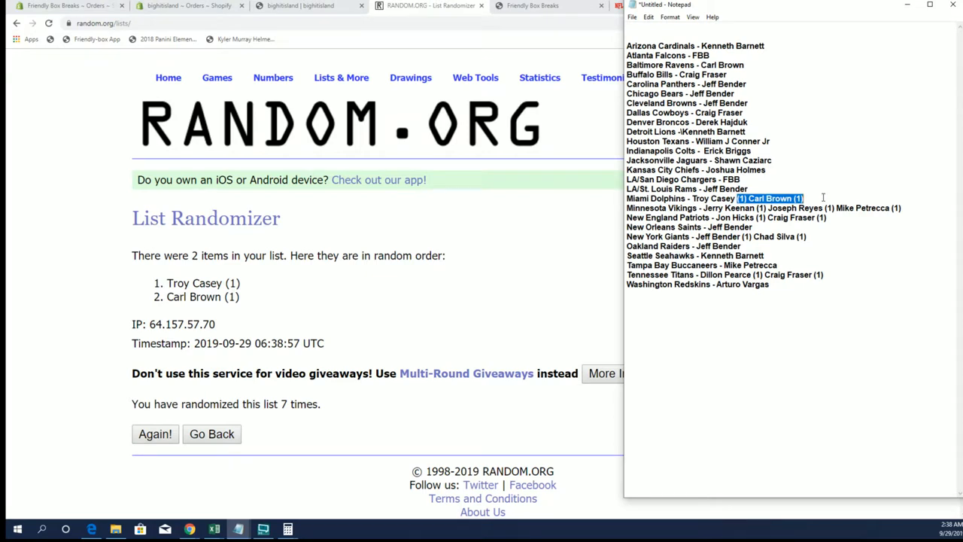
{"action": "key", "text": "Delete"}
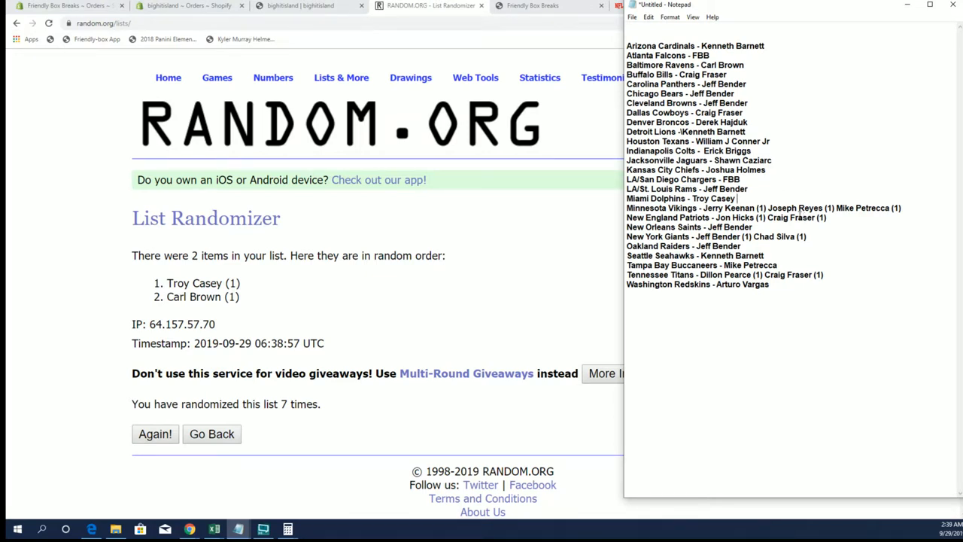
{"action": "left_click", "coordinate": [341, 78]}
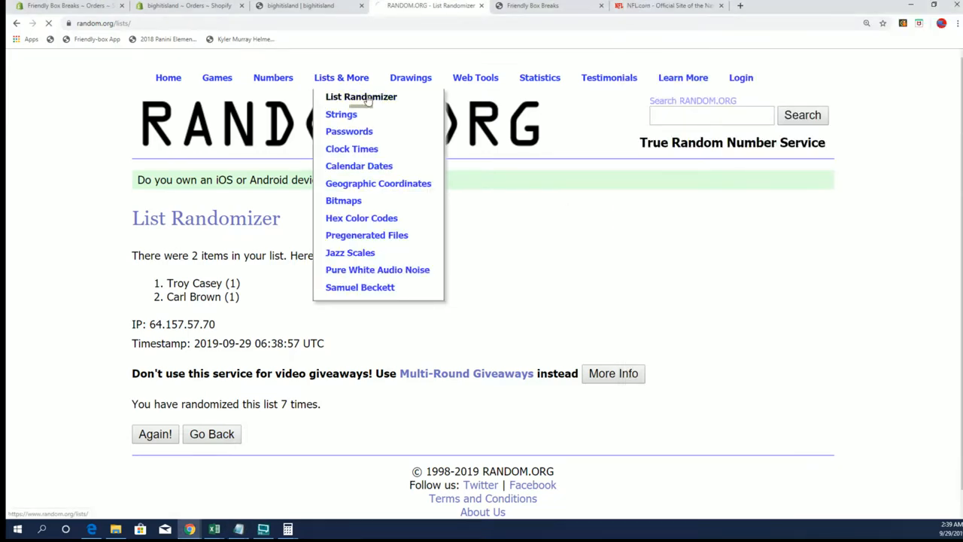
{"action": "left_click", "coordinate": [361, 96]}
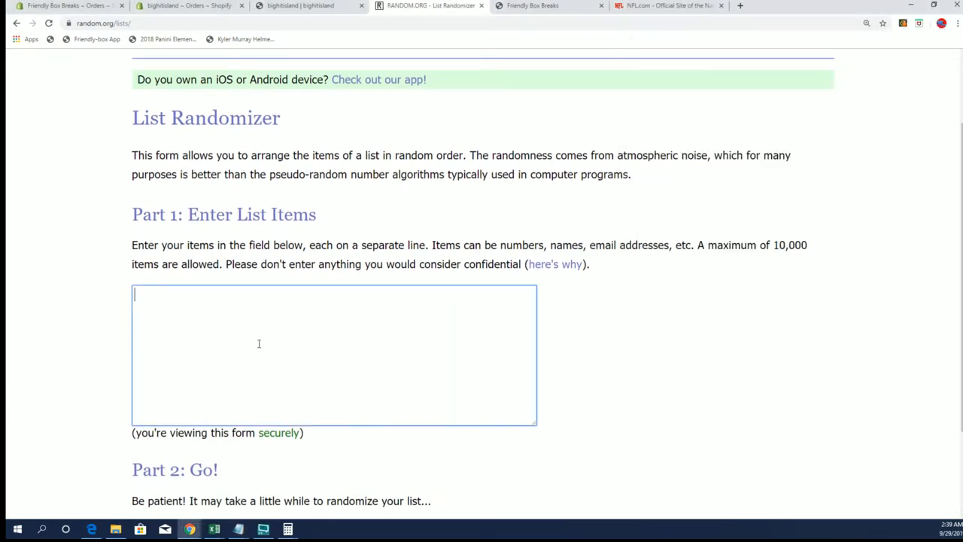
{"action": "type", "text": "Jerry Keenan (1) Joseph Reyes (1) Mike Petrecca (1)"}
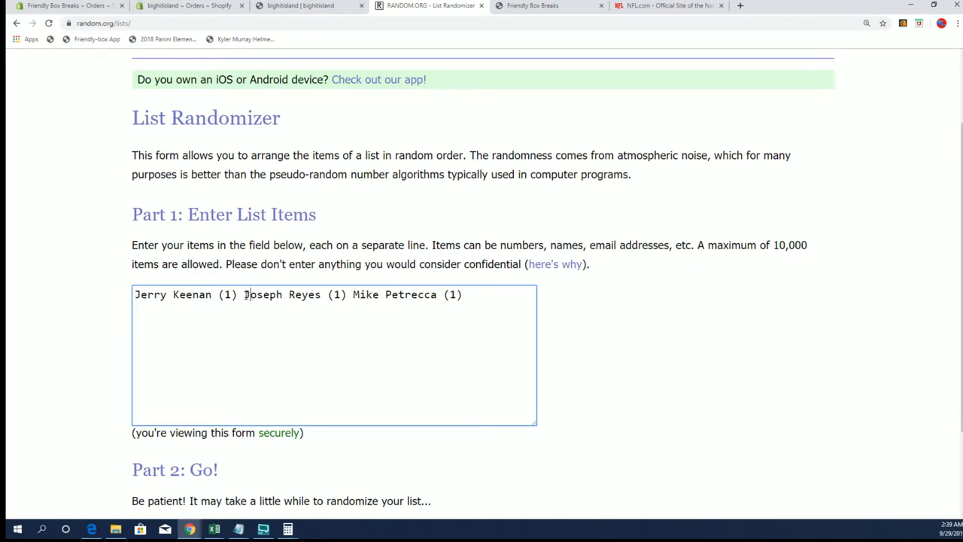
{"action": "key", "text": "Enter"}
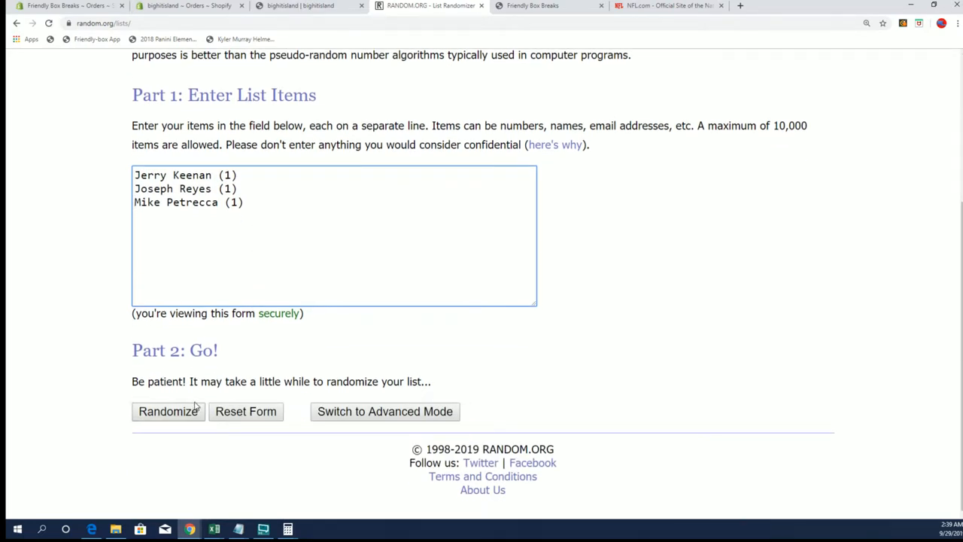
Step: Shuffle the Vikings owners repeatedly, ending with Jerry Keenan first, and return to the Vikings line
{"action": "left_click", "coordinate": [168, 411]}
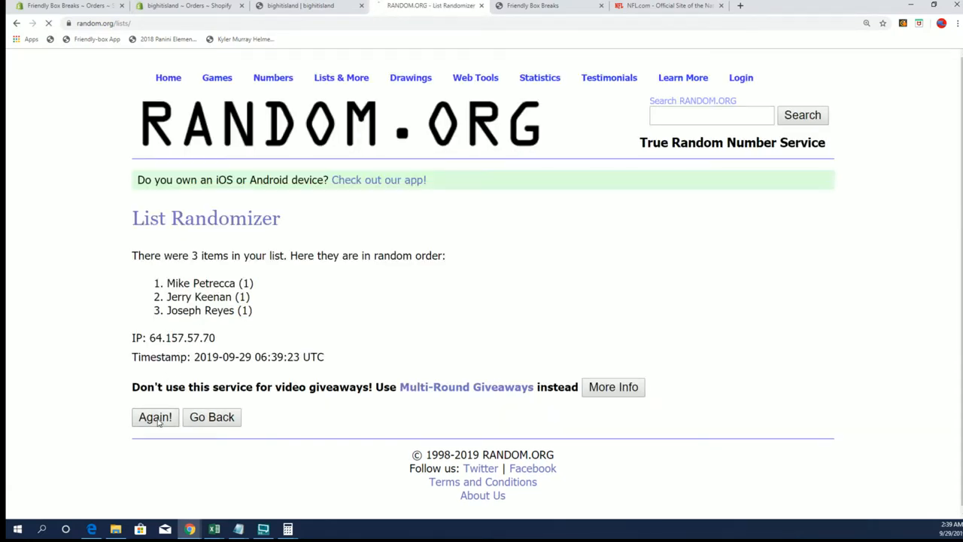
{"action": "left_click", "coordinate": [155, 417]}
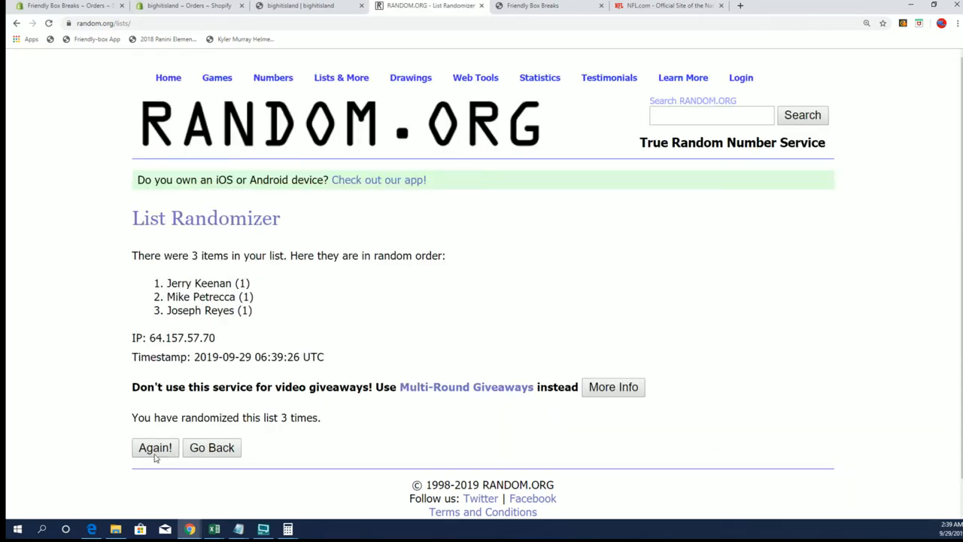
{"action": "left_click", "coordinate": [155, 447]}
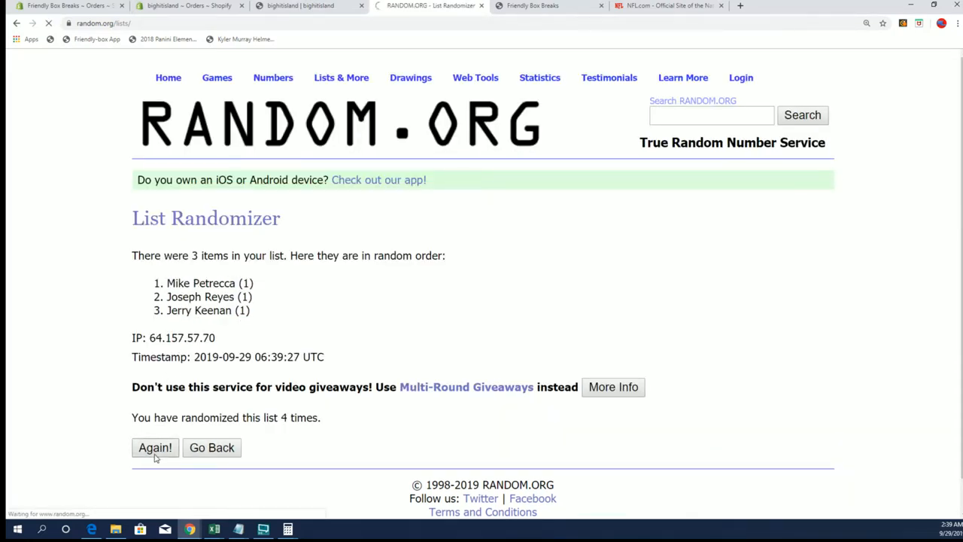
{"action": "left_click", "coordinate": [155, 447]}
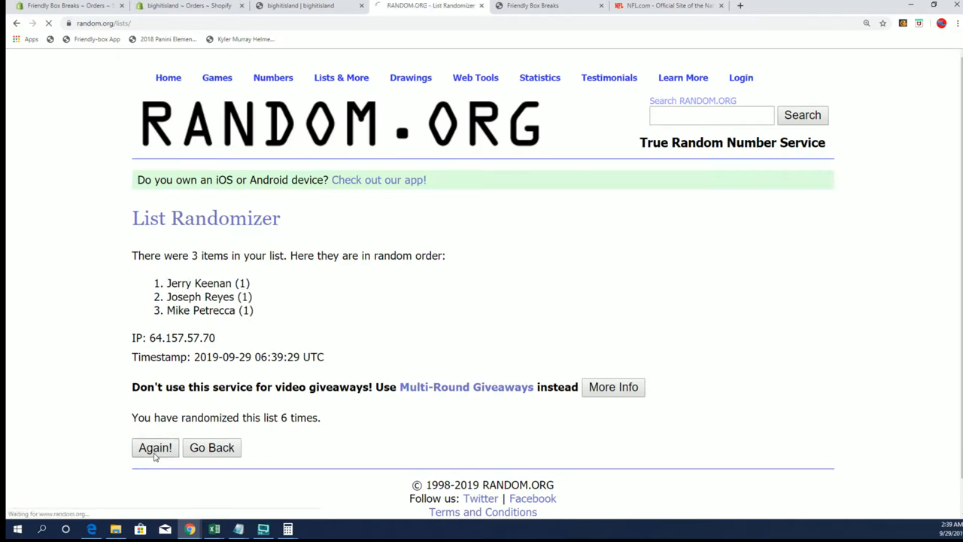
{"action": "left_click", "coordinate": [155, 448]}
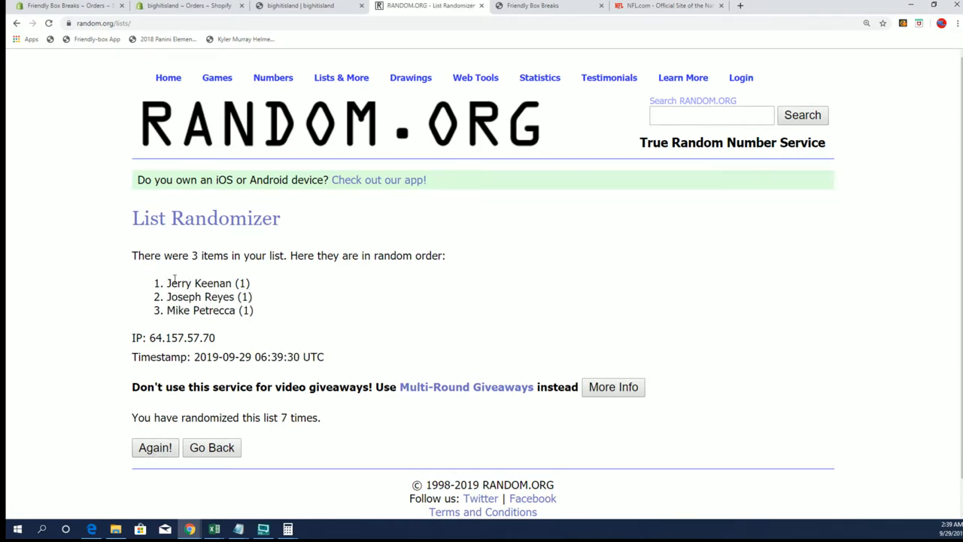
{"action": "double_click", "coordinate": [200, 283]}
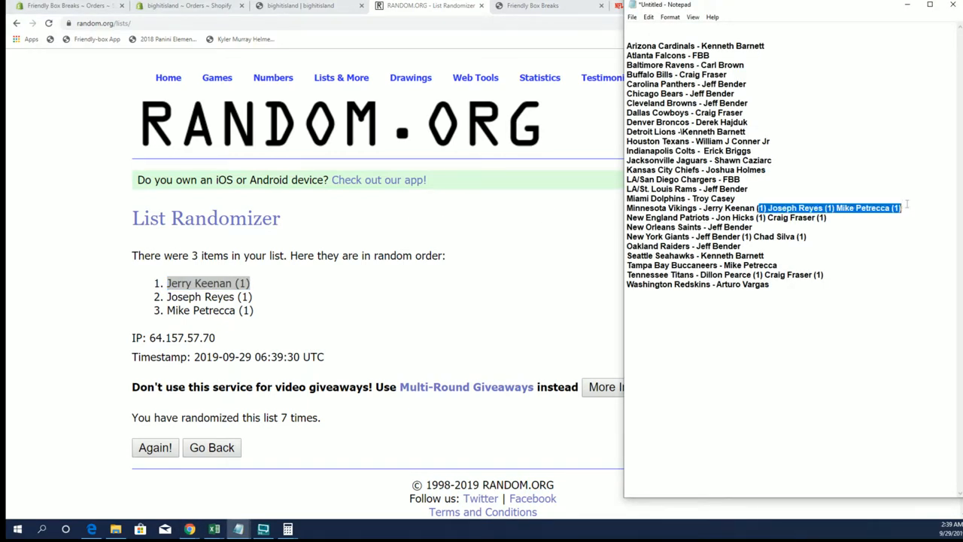
{"action": "left_click", "coordinate": [756, 208]}
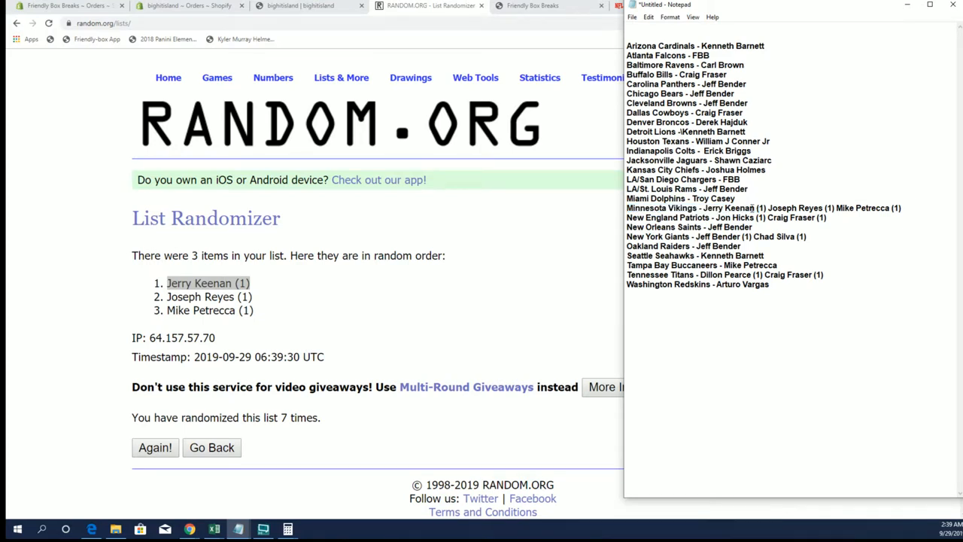
{"action": "left_click_drag", "start_coordinate": [752, 207], "coordinate": [901, 208]}
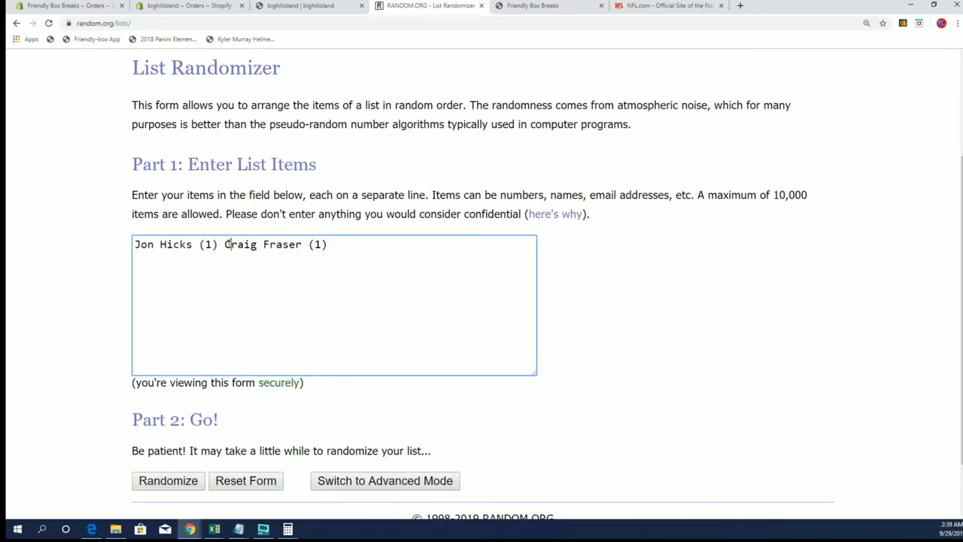
{"action": "key", "text": "Enter"}
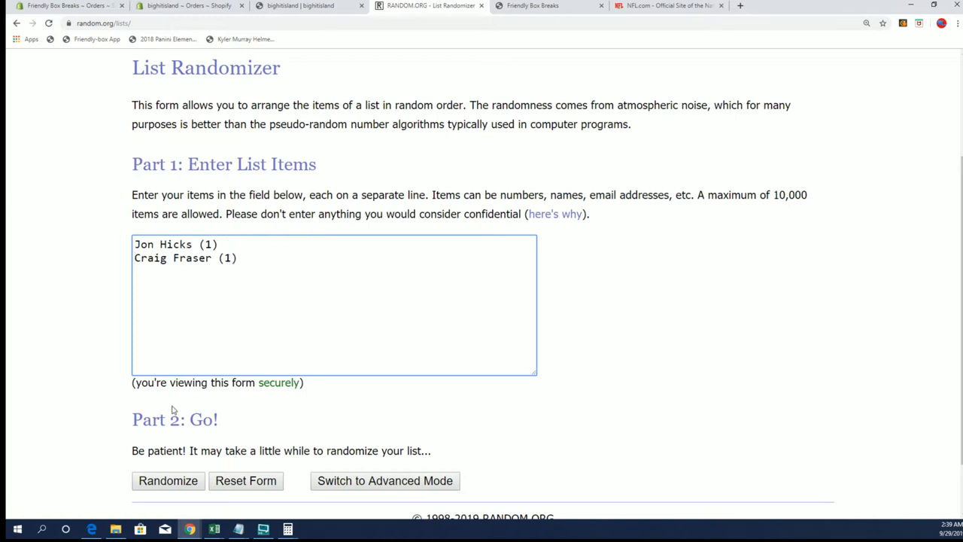
{"action": "left_click", "coordinate": [167, 481]}
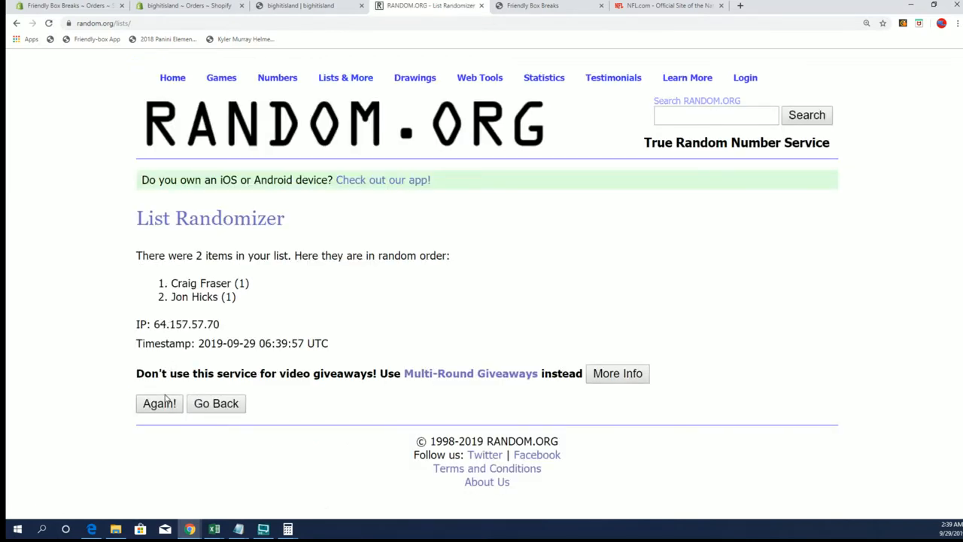
{"action": "left_click", "coordinate": [159, 403]}
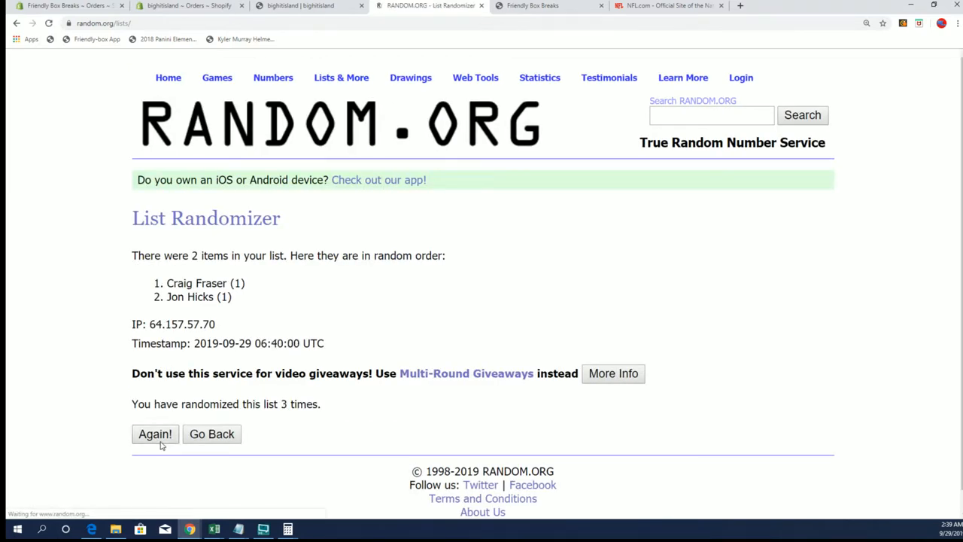
{"action": "left_click", "coordinate": [155, 434]}
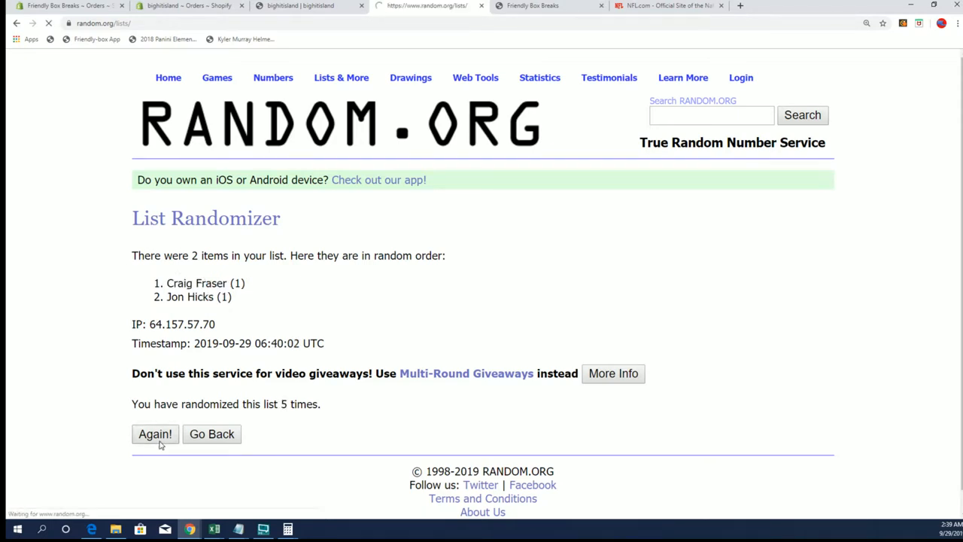
{"action": "left_click", "coordinate": [155, 433]}
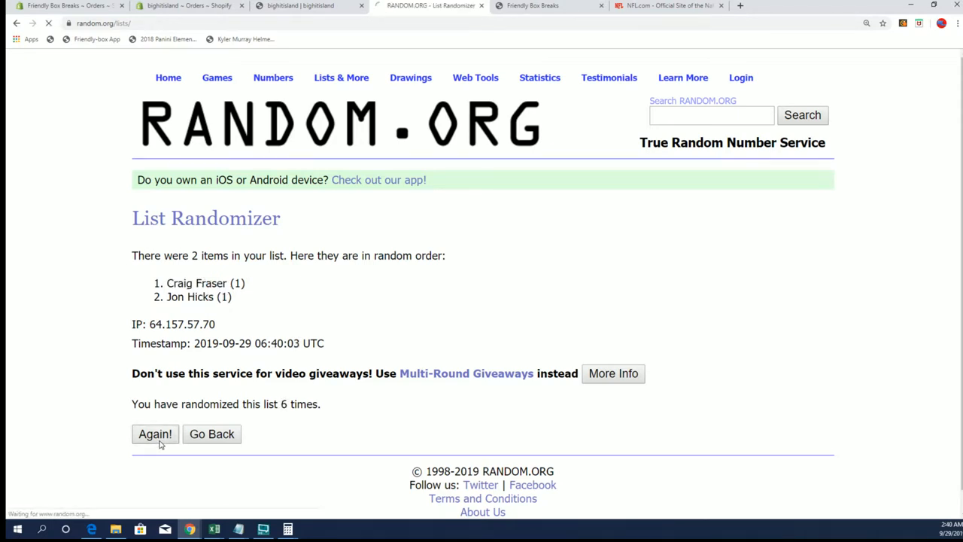
{"action": "left_click", "coordinate": [155, 433]}
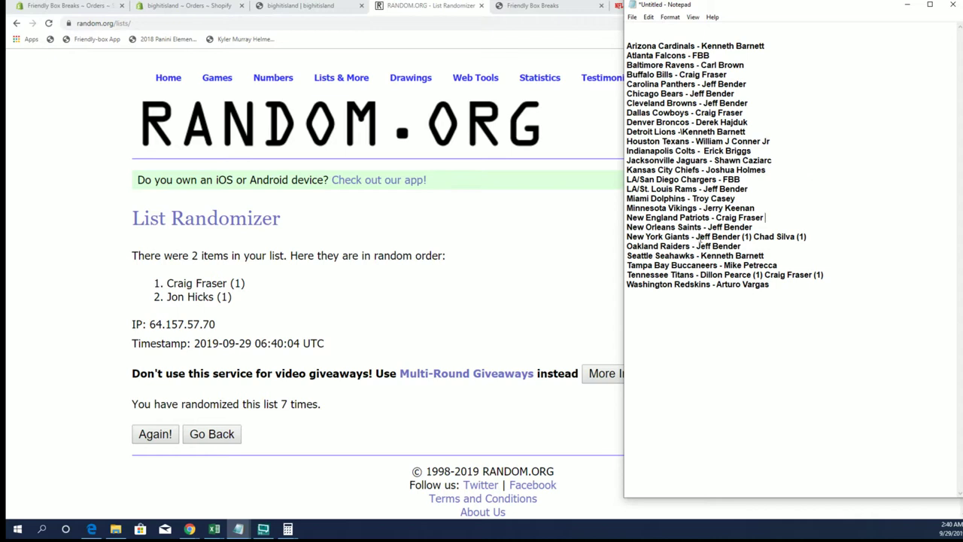
{"action": "right_click", "coordinate": [751, 236]}
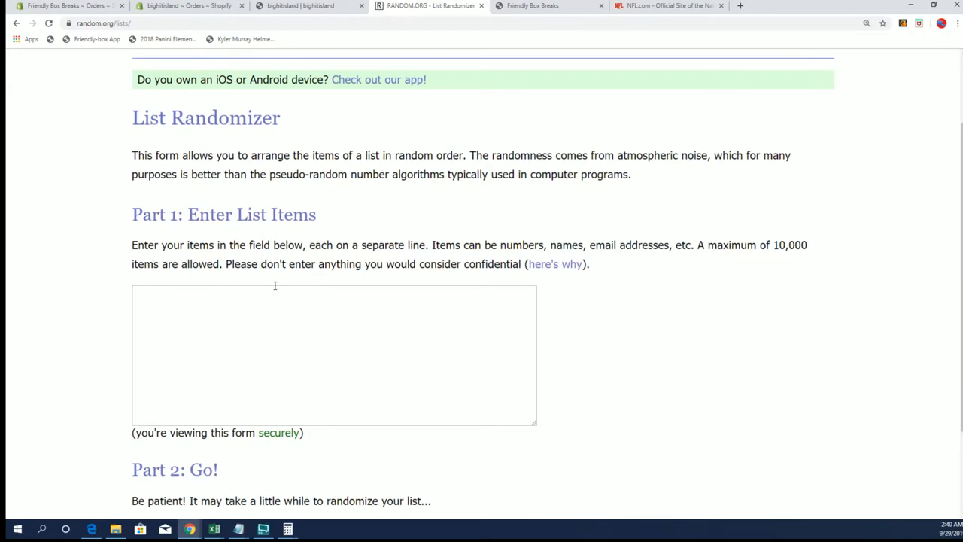
{"action": "type", "text": "Jeff Bender (1) Chad Silva (1)"}
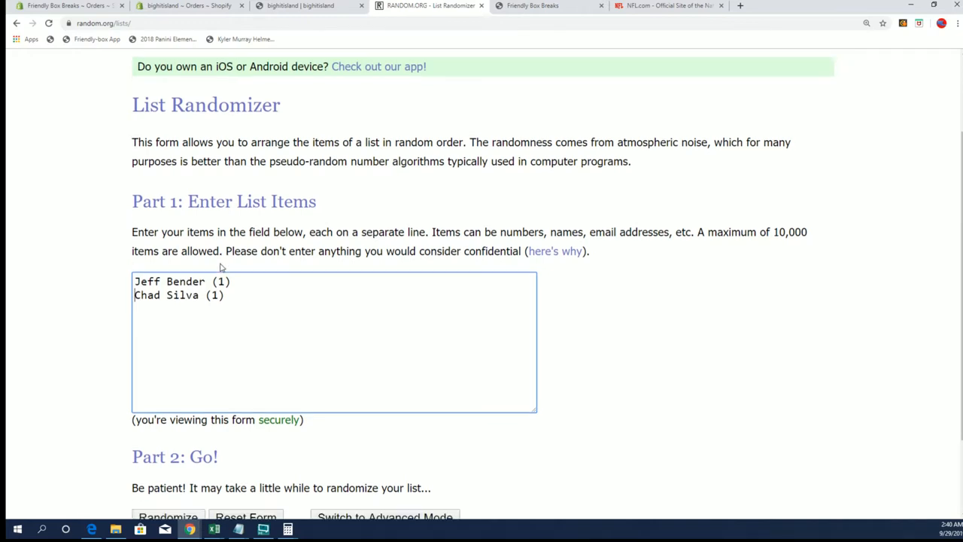
{"action": "left_click", "coordinate": [167, 517]}
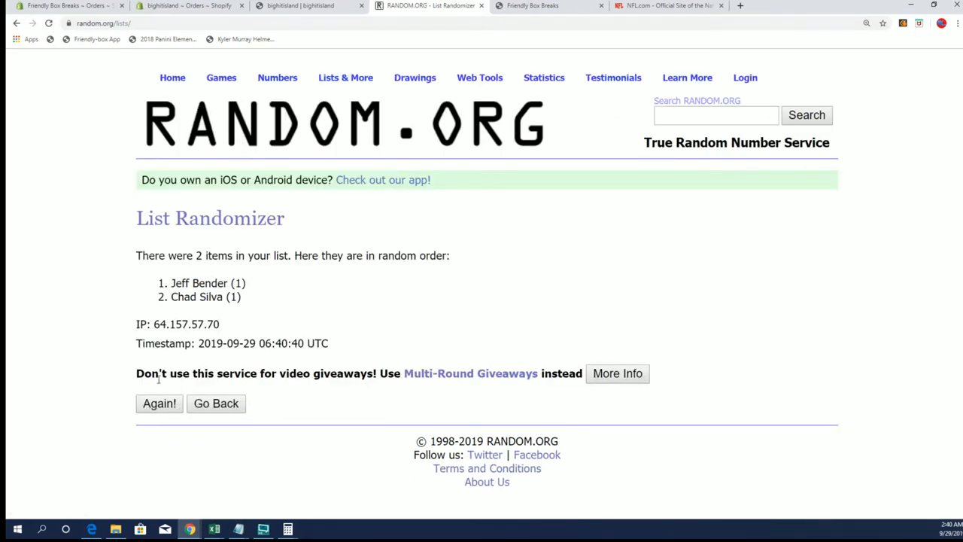
{"action": "left_click", "coordinate": [158, 403]}
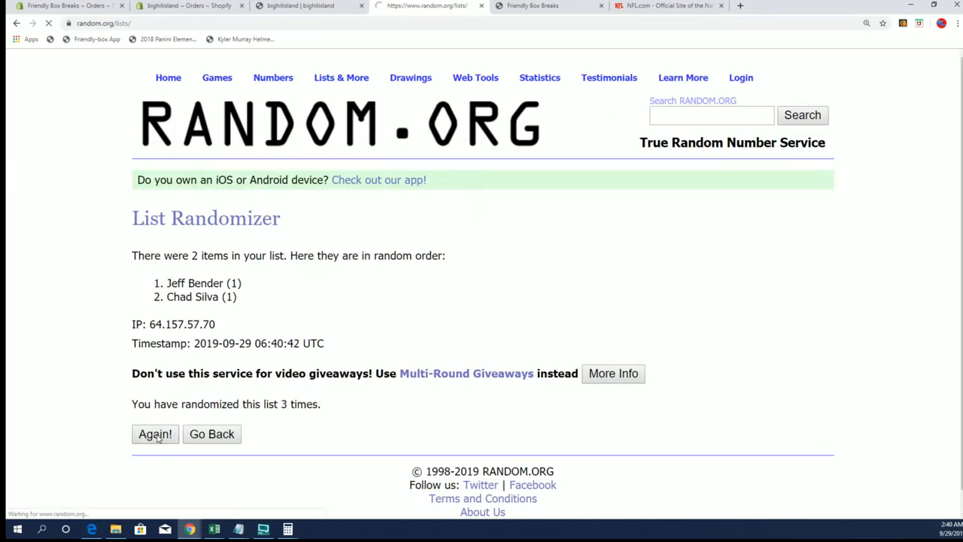
{"action": "left_click", "coordinate": [155, 435]}
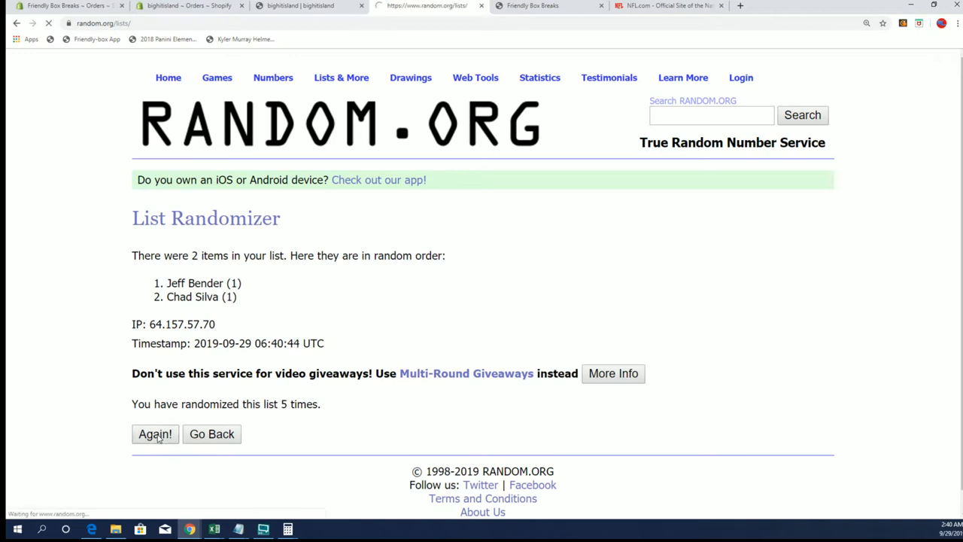
{"action": "left_click", "coordinate": [154, 434]}
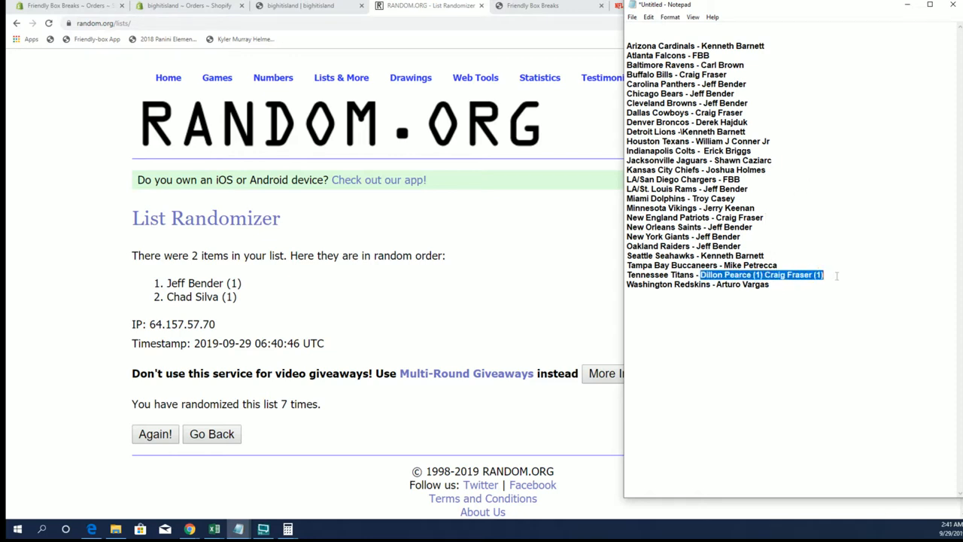
{"action": "mouse_move", "coordinate": [521, 201]}
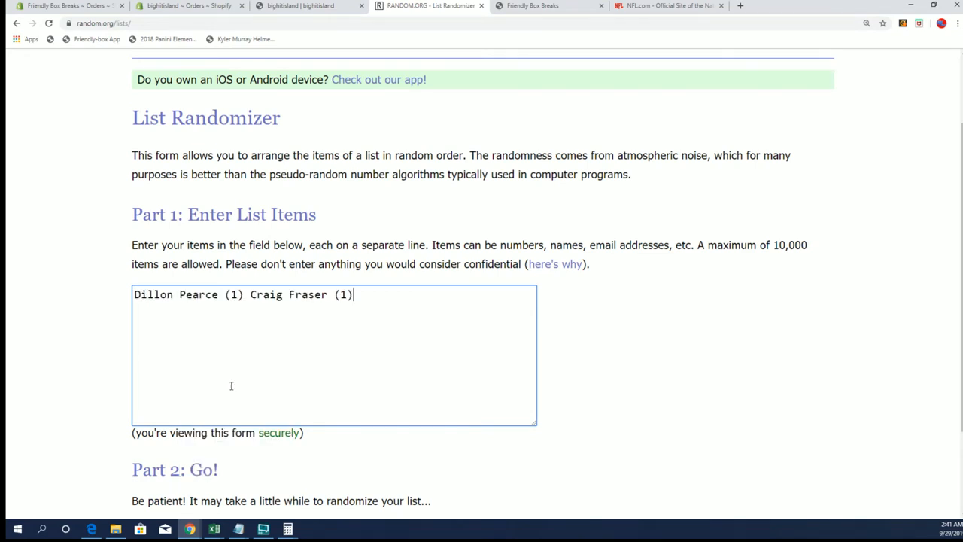
{"action": "scroll", "scroll_direction": "down", "scroll_amount": 3}
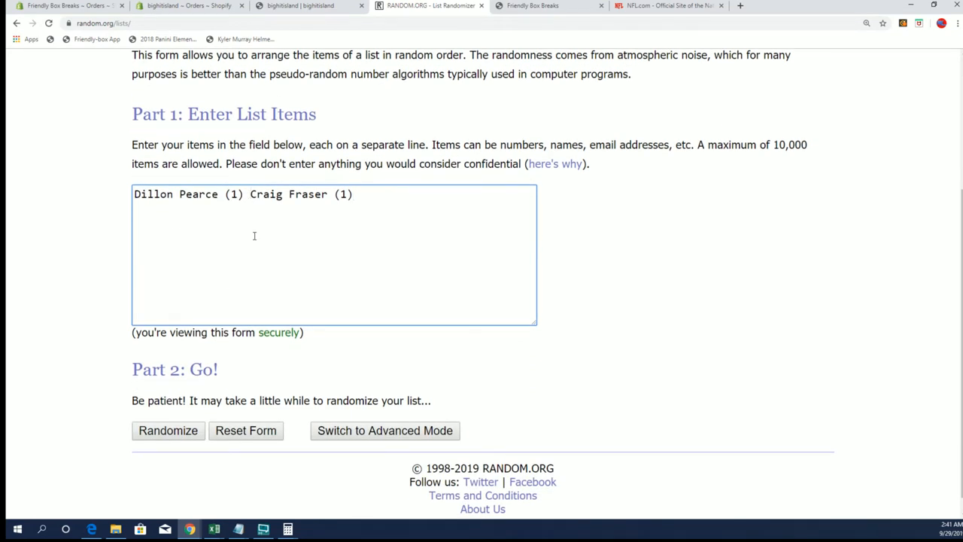
{"action": "left_click", "coordinate": [168, 431]}
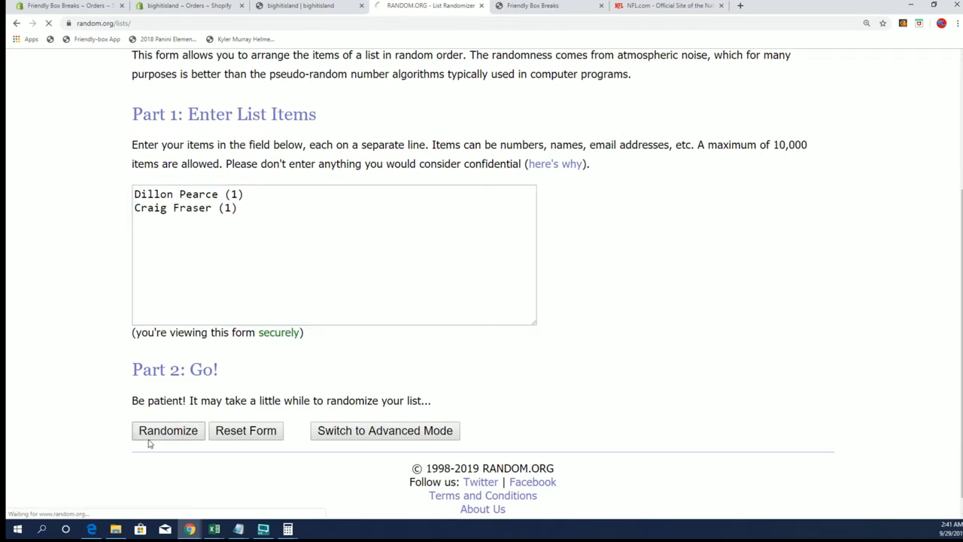
{"action": "left_click", "coordinate": [168, 430]}
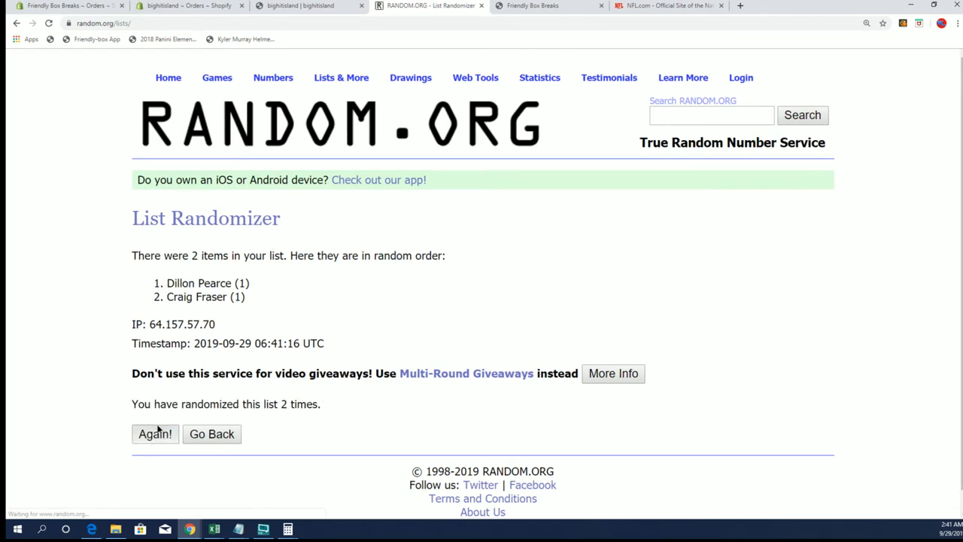
{"action": "left_click", "coordinate": [155, 433]}
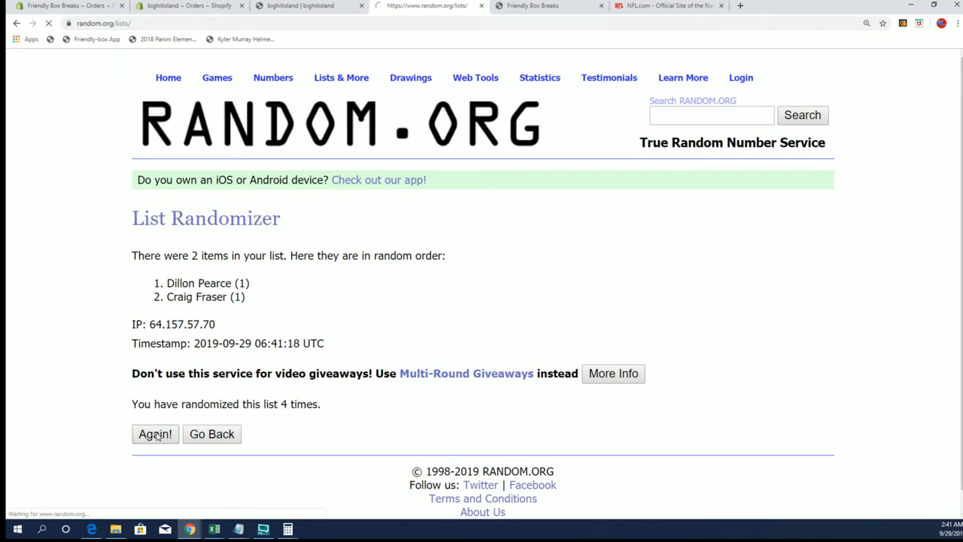
{"action": "left_click", "coordinate": [155, 433]}
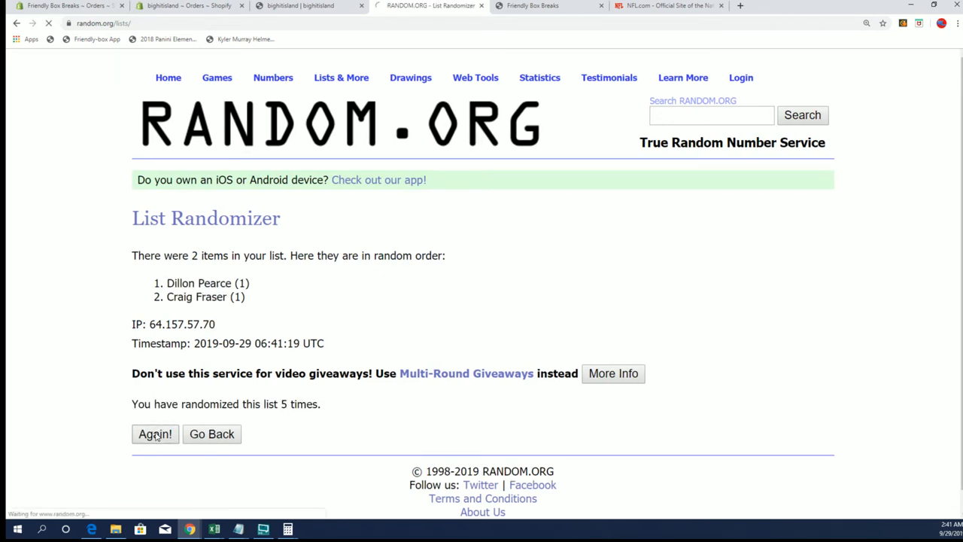
{"action": "left_click", "coordinate": [155, 434]}
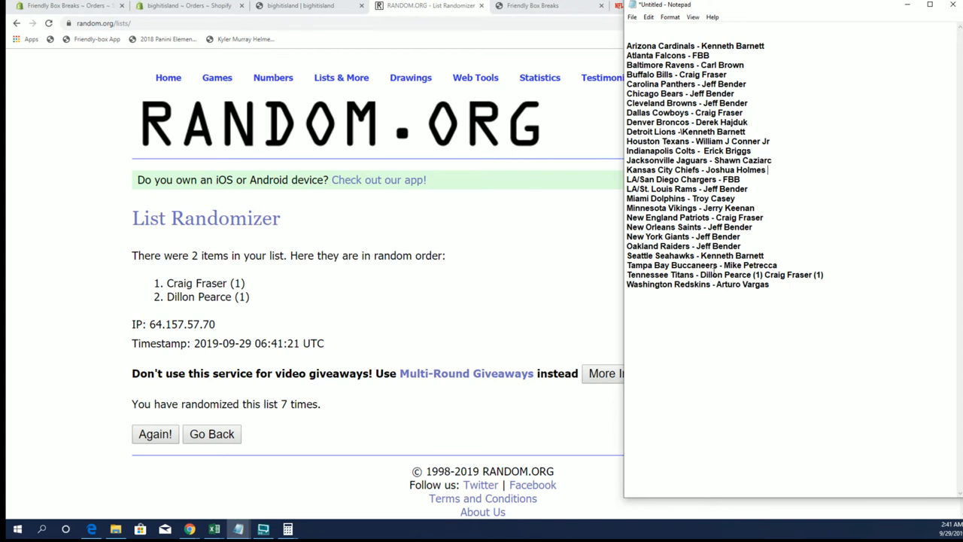
{"action": "double_click", "coordinate": [730, 275]}
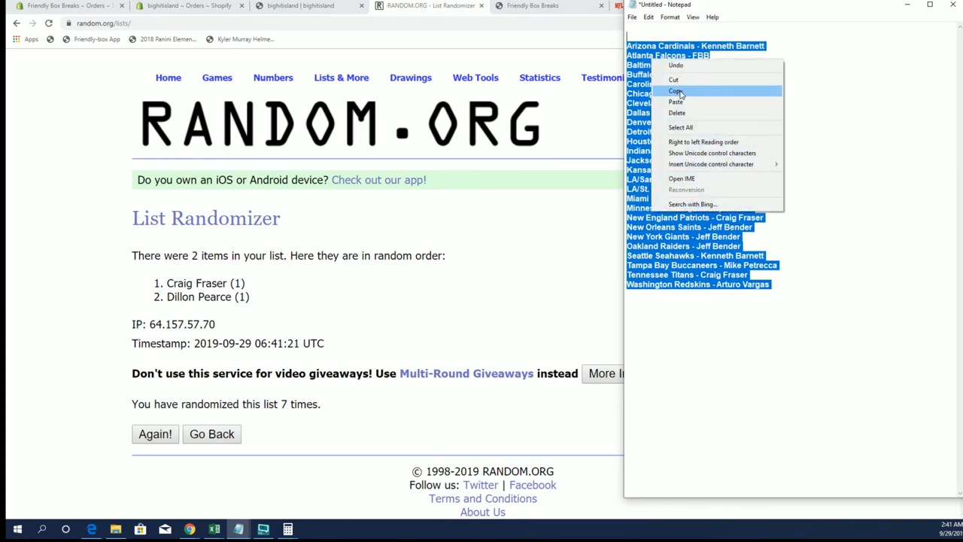
{"action": "left_click", "coordinate": [676, 90]}
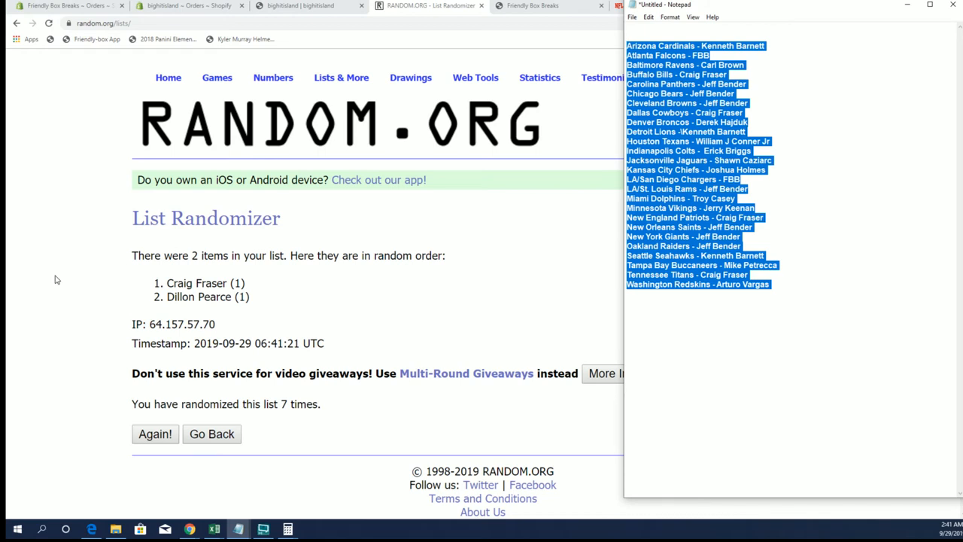